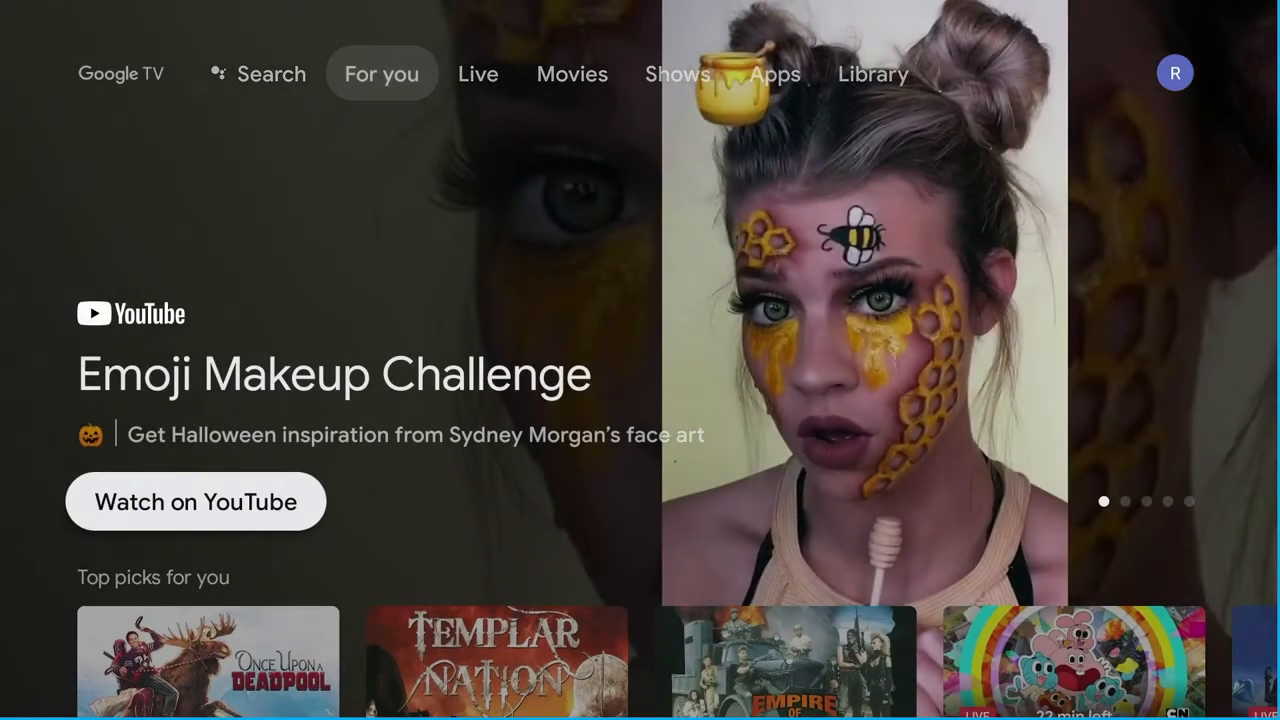
- Browse through the top picks row on the For you home screen
{"action": "scroll", "scroll_direction": "down", "scroll_amount": 3}
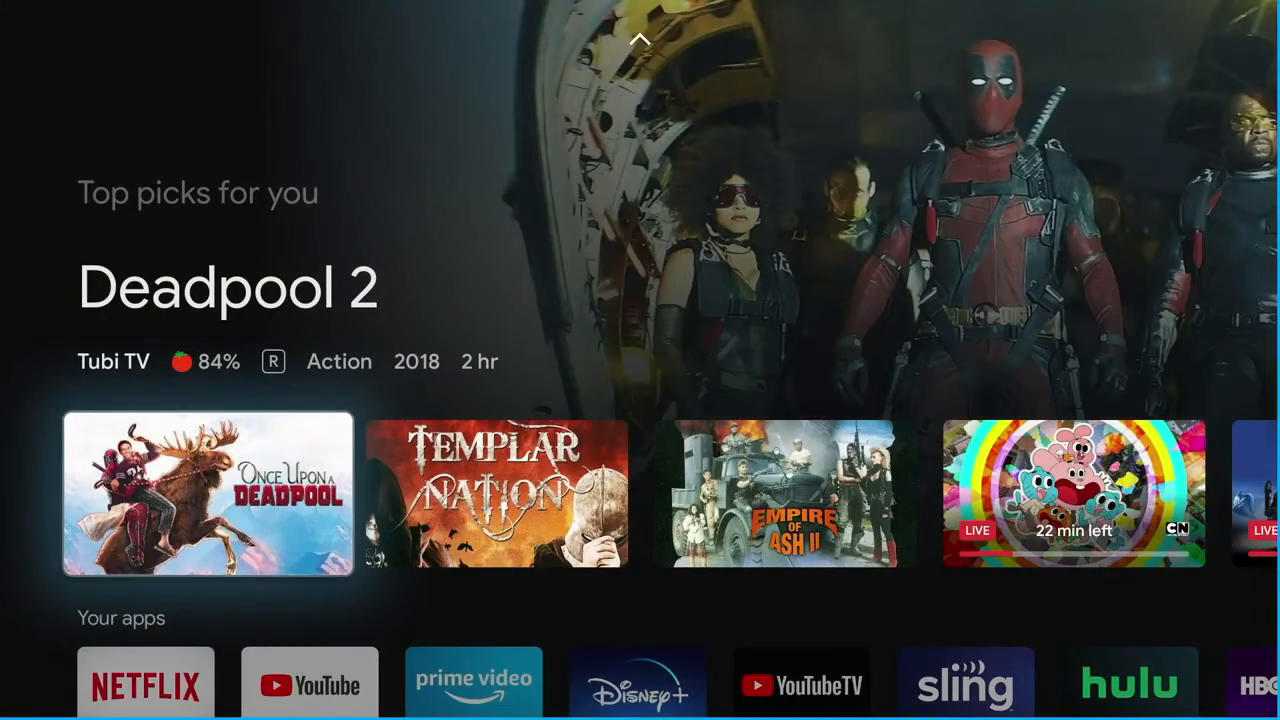
{"action": "scroll", "scroll_direction": "right", "scroll_amount": 3}
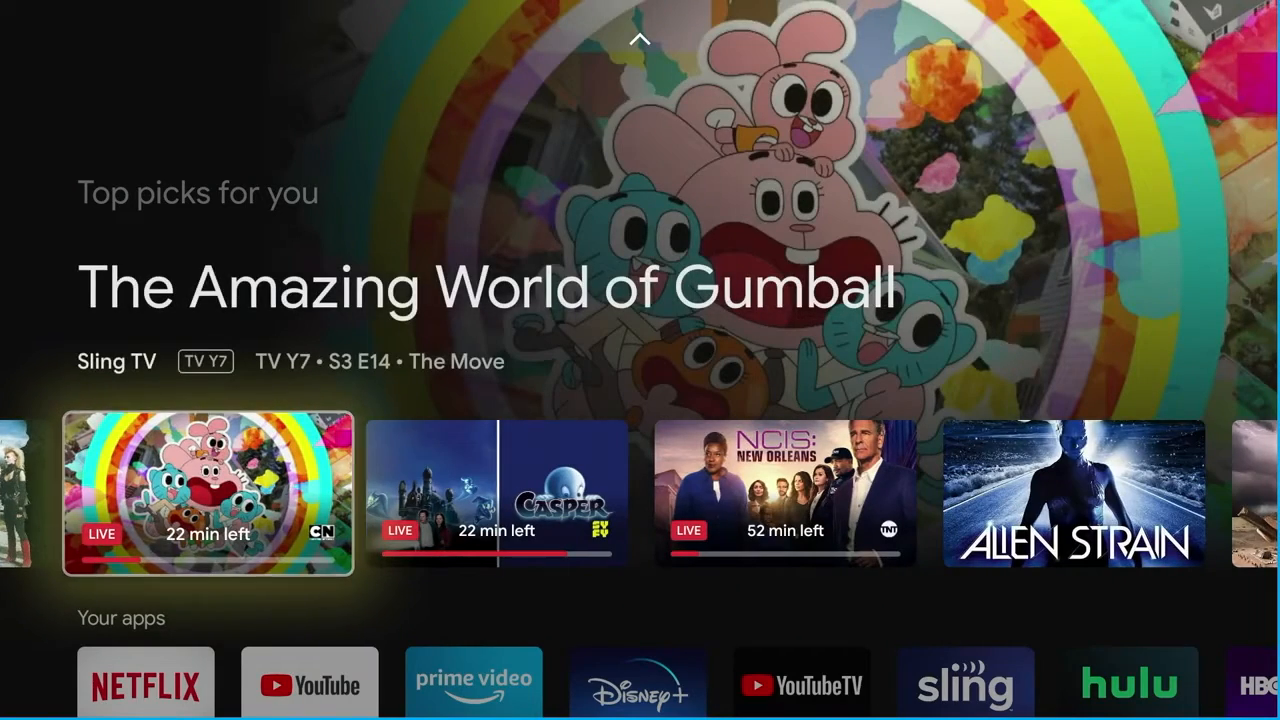
{"action": "key", "text": "right"}
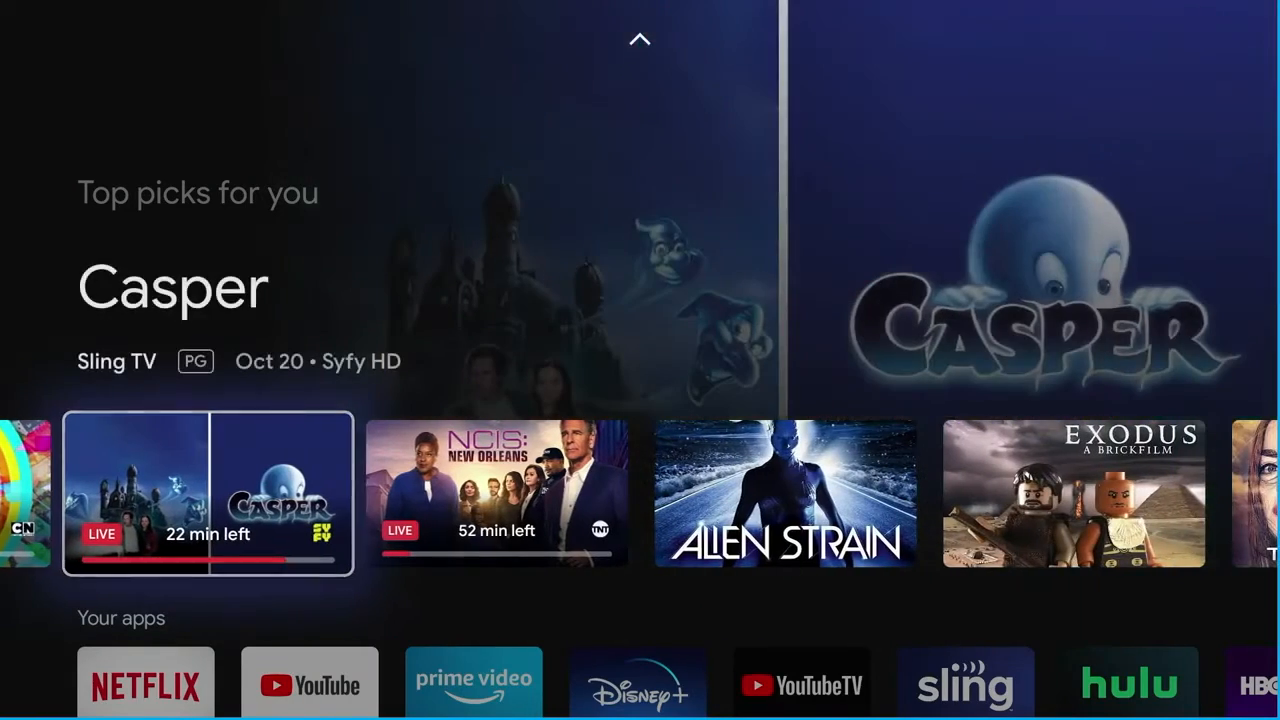
{"action": "scroll", "scroll_direction": "right", "scroll_amount": 3}
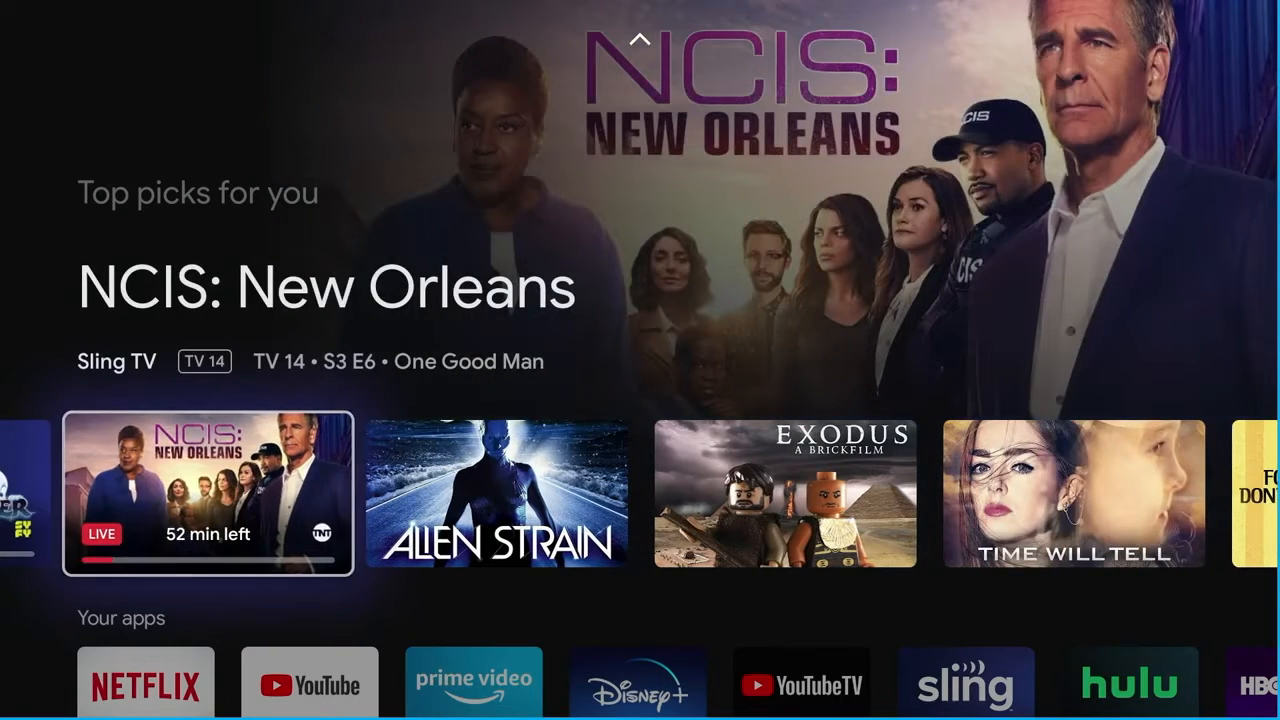
{"action": "scroll", "scroll_direction": "right", "scroll_amount": 3}
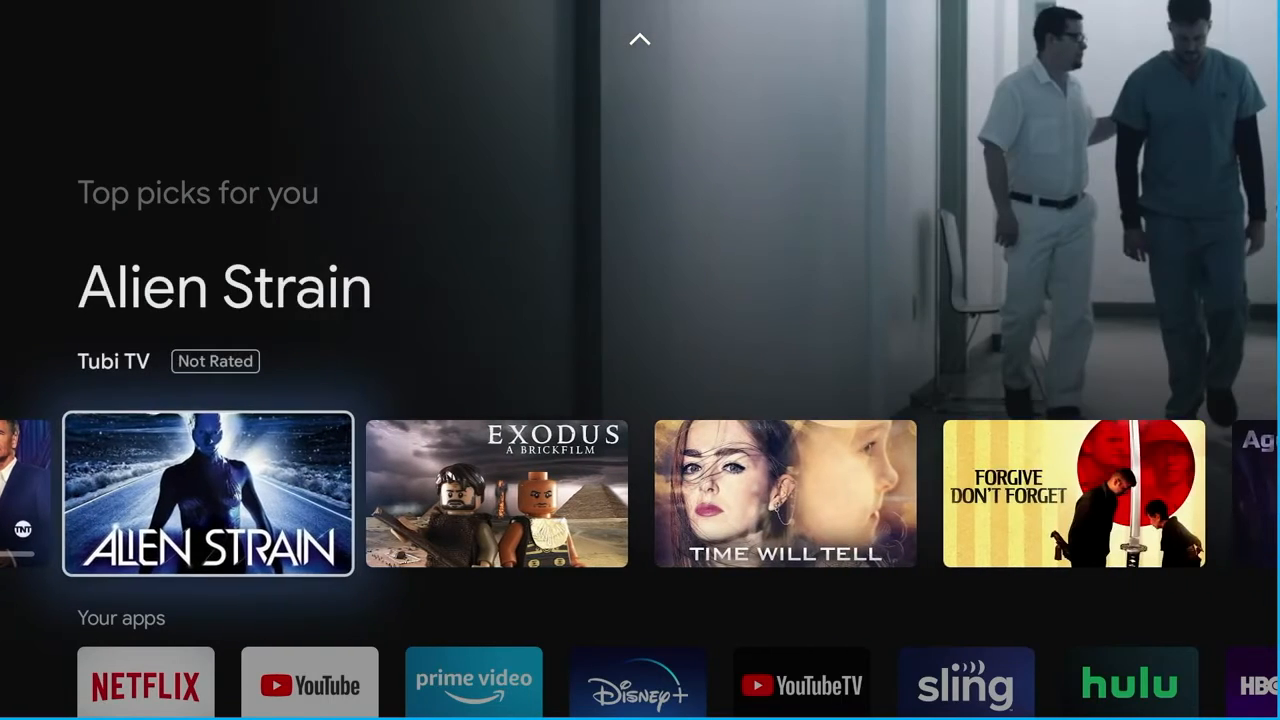
{"action": "scroll", "scroll_direction": "up", "scroll_amount": 3}
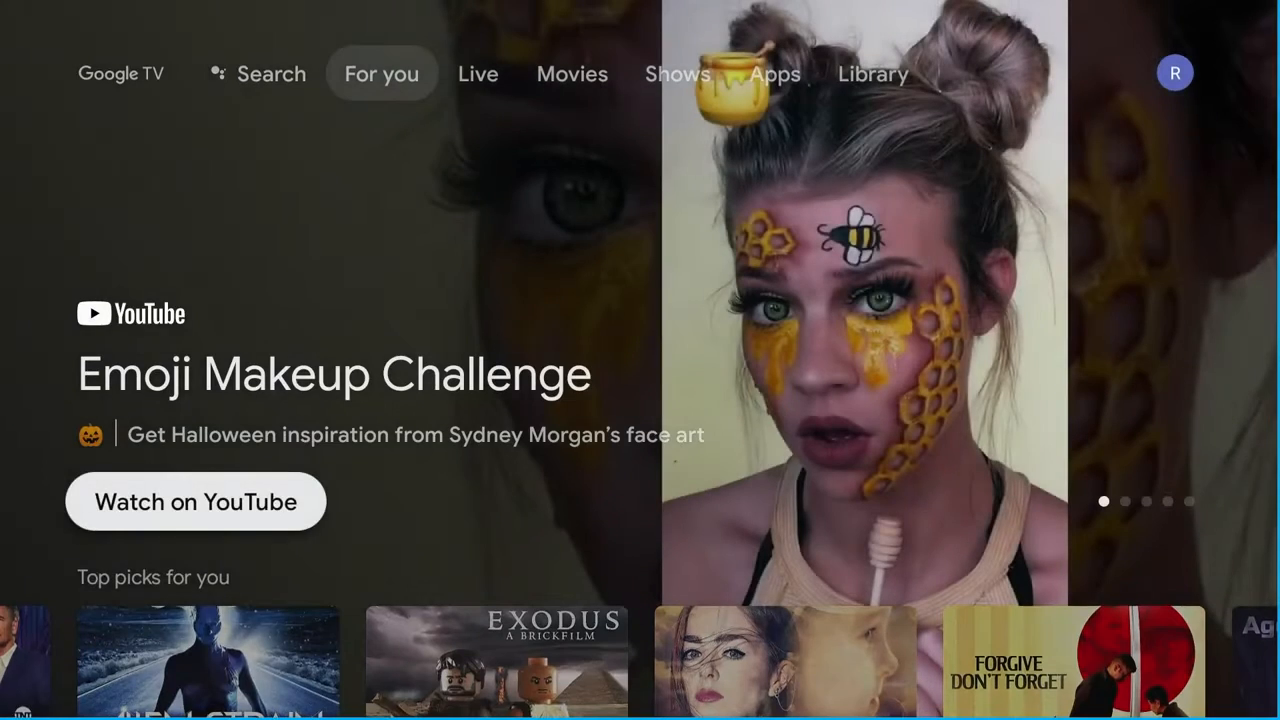
{"action": "scroll", "scroll_direction": "down", "scroll_amount": 3}
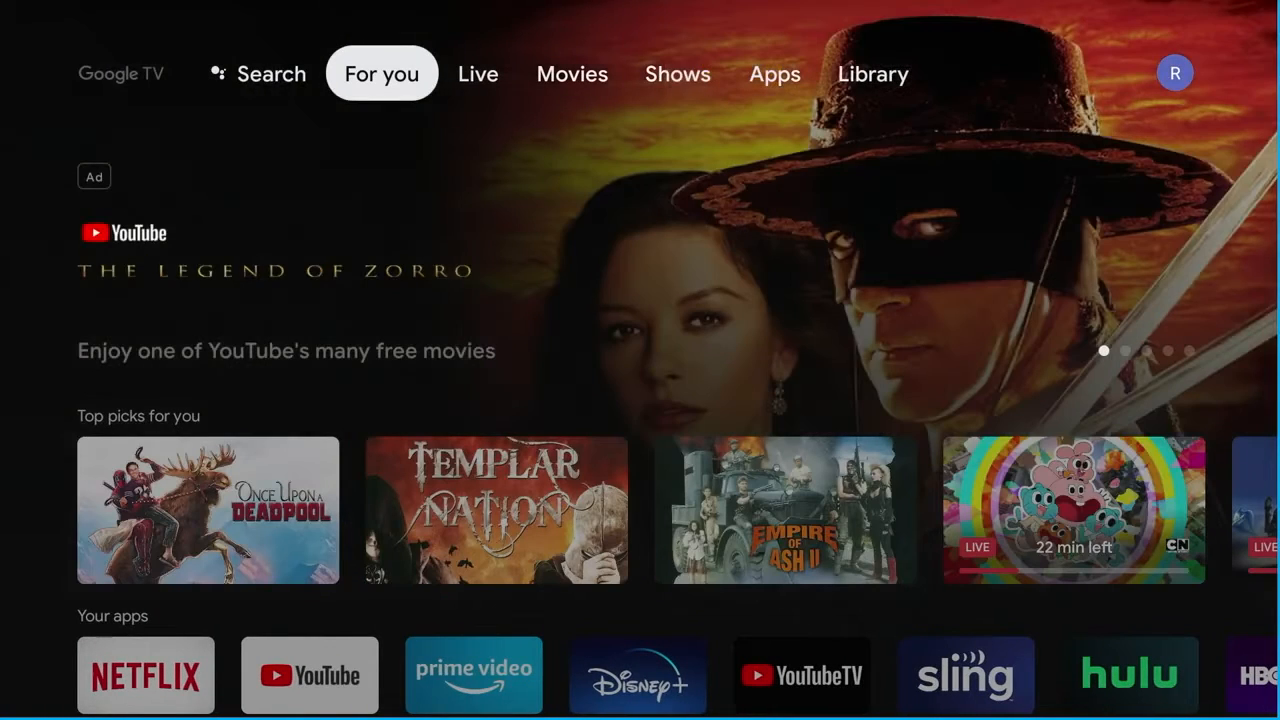
- Visit the Movies, Shows, Apps and Library tabs, then bring up the account panel
{"action": "left_click", "coordinate": [572, 72]}
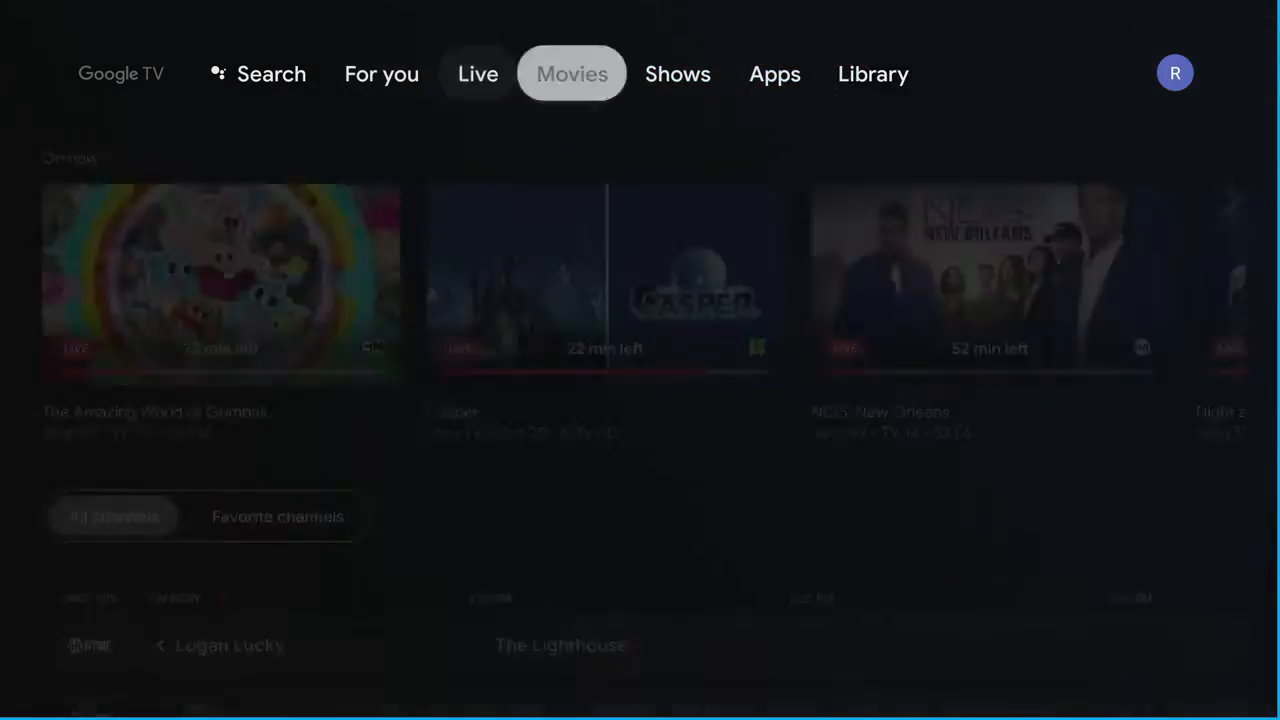
{"action": "left_click", "coordinate": [676, 72]}
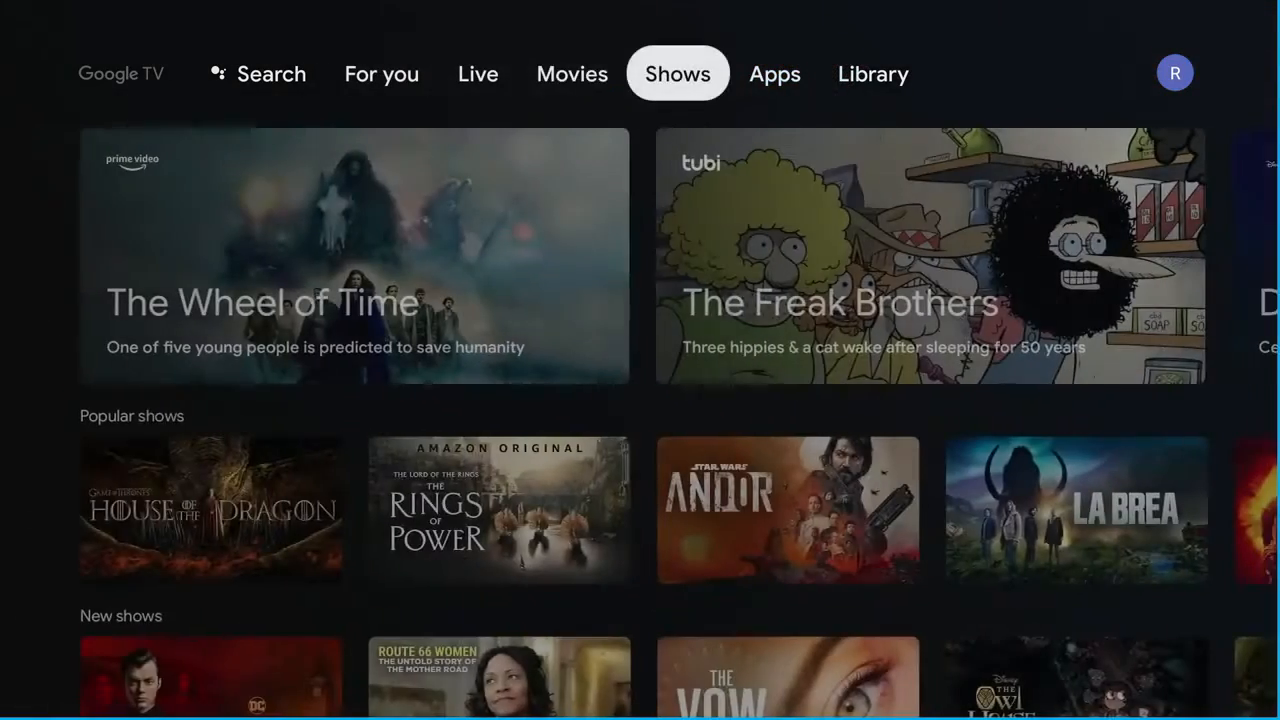
{"action": "left_click", "coordinate": [774, 72]}
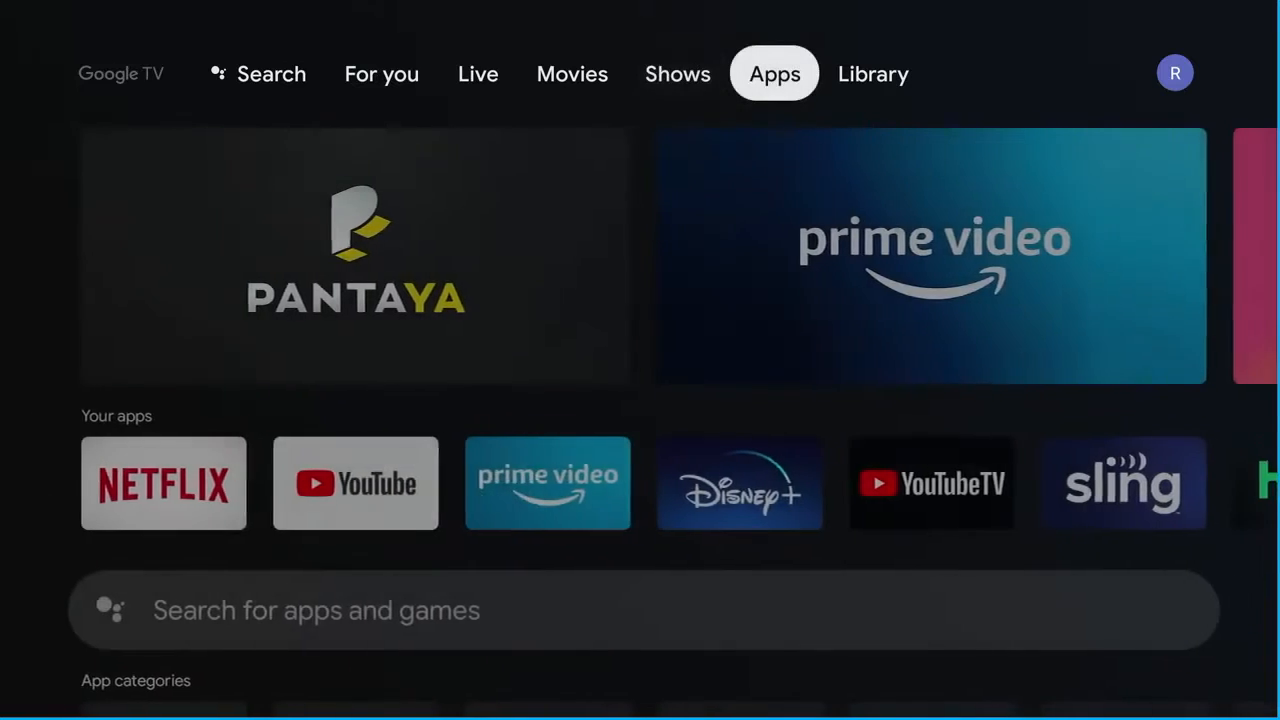
{"action": "left_click", "coordinate": [872, 72]}
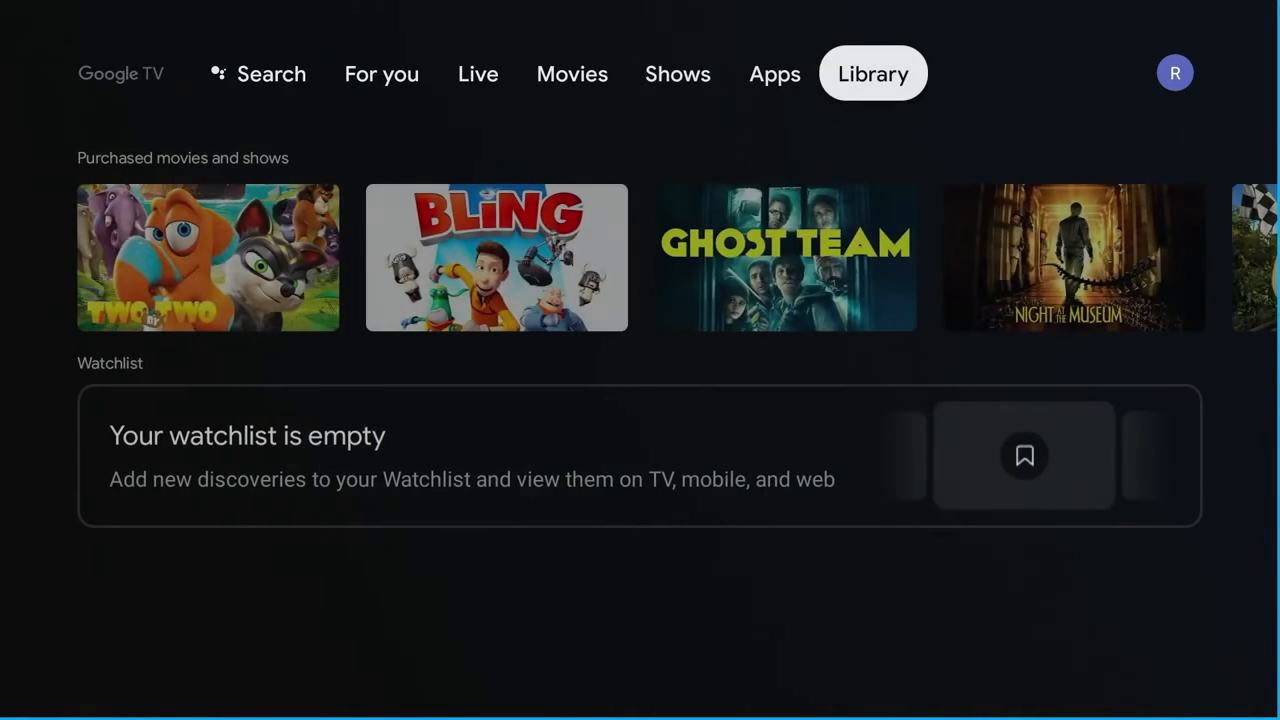
{"action": "left_click", "coordinate": [1174, 72]}
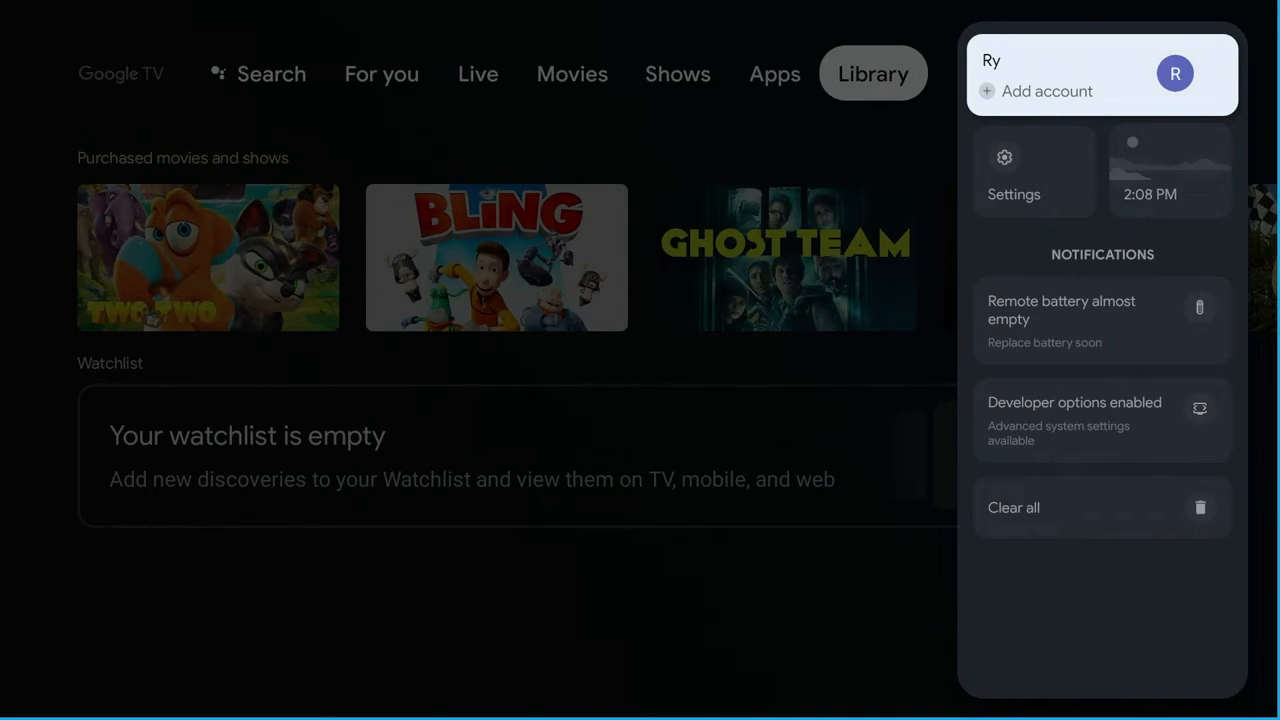
{"action": "mouse_move", "coordinate": [1012, 170]}
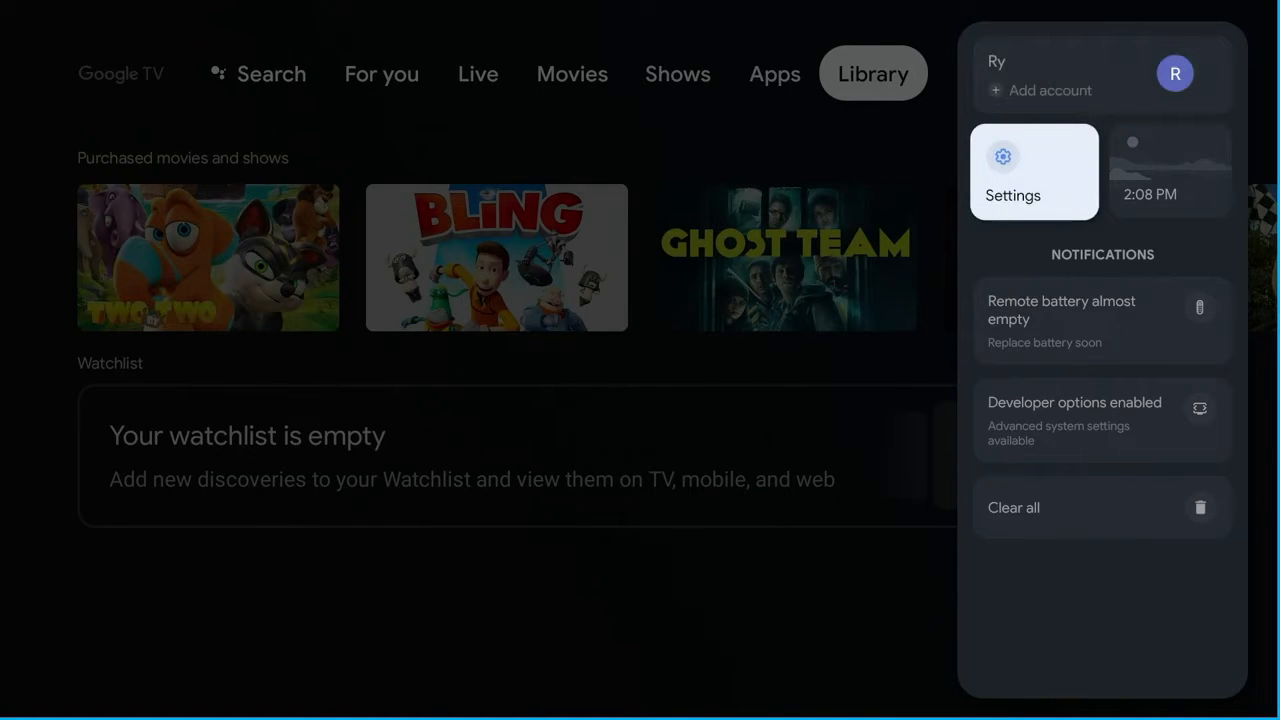
- Enter the device Settings from the account panel and reach the System page
{"action": "left_click", "coordinate": [1032, 170]}
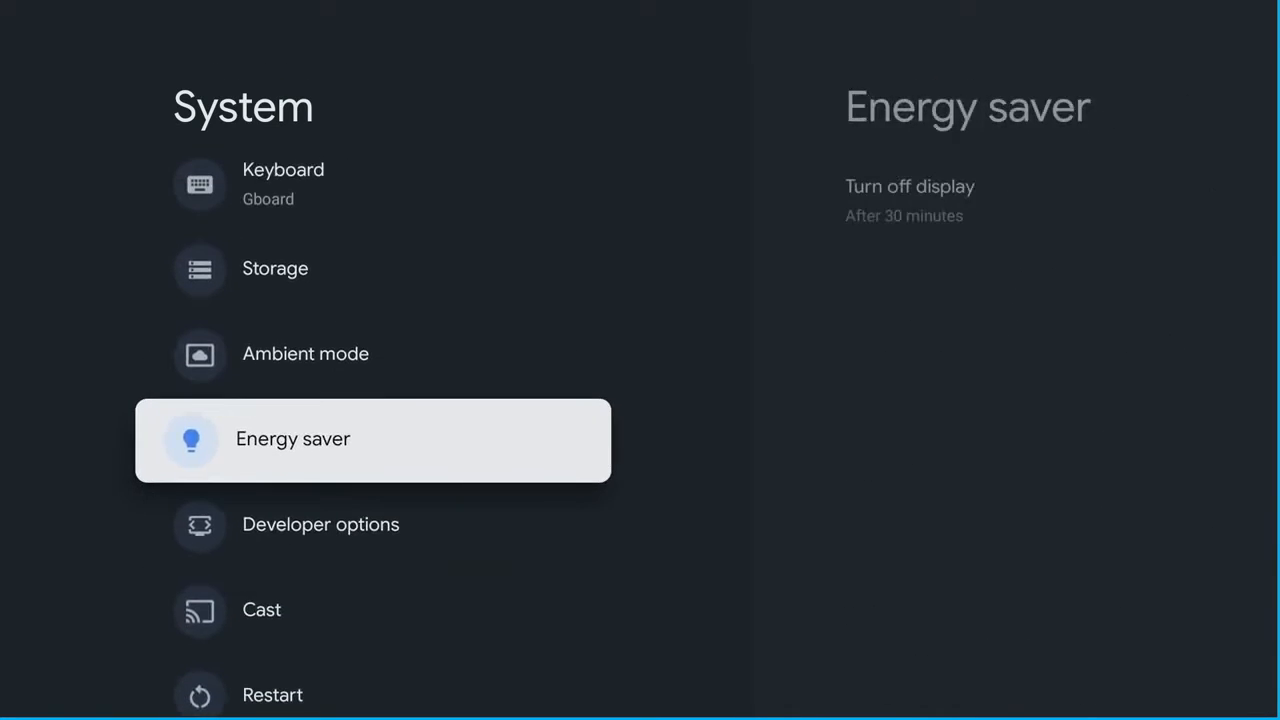
- Move through the System list to reach the About entry
{"action": "scroll", "scroll_direction": "up", "scroll_amount": 3}
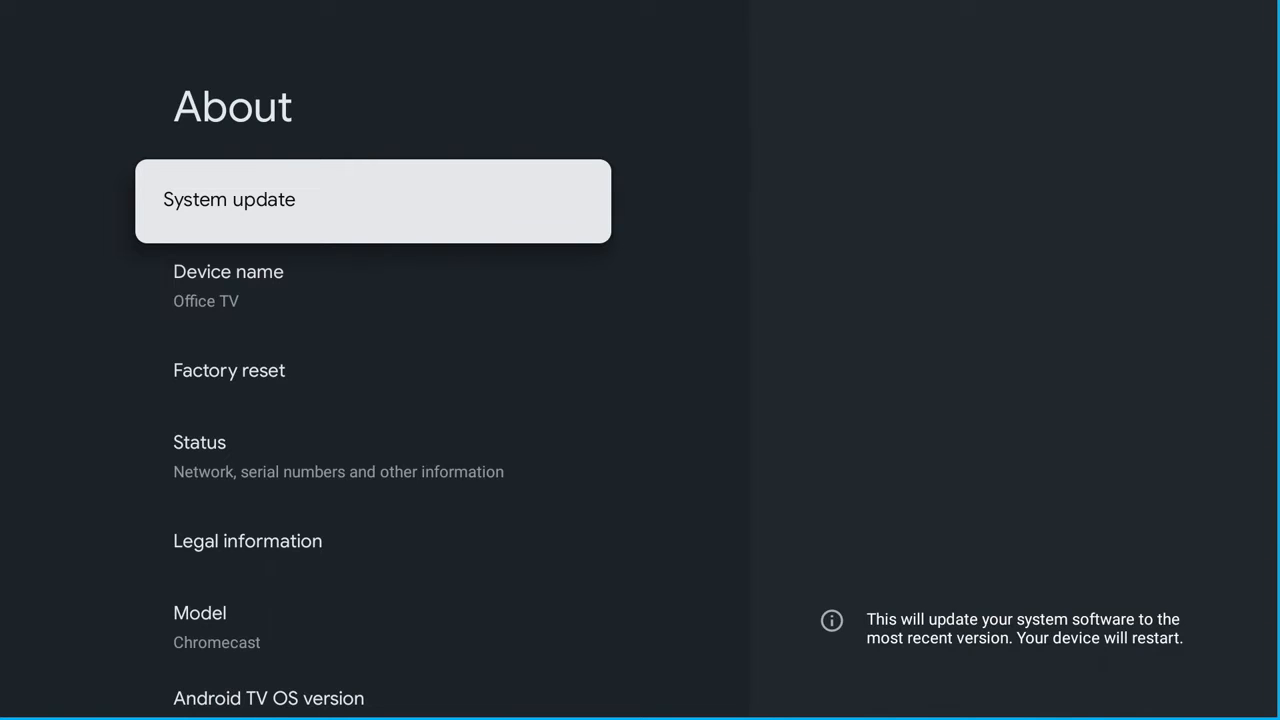
- Run a system update check, finding the 722 MB STTE.220621.019.A2 upgrade
{"action": "left_click", "coordinate": [372, 200]}
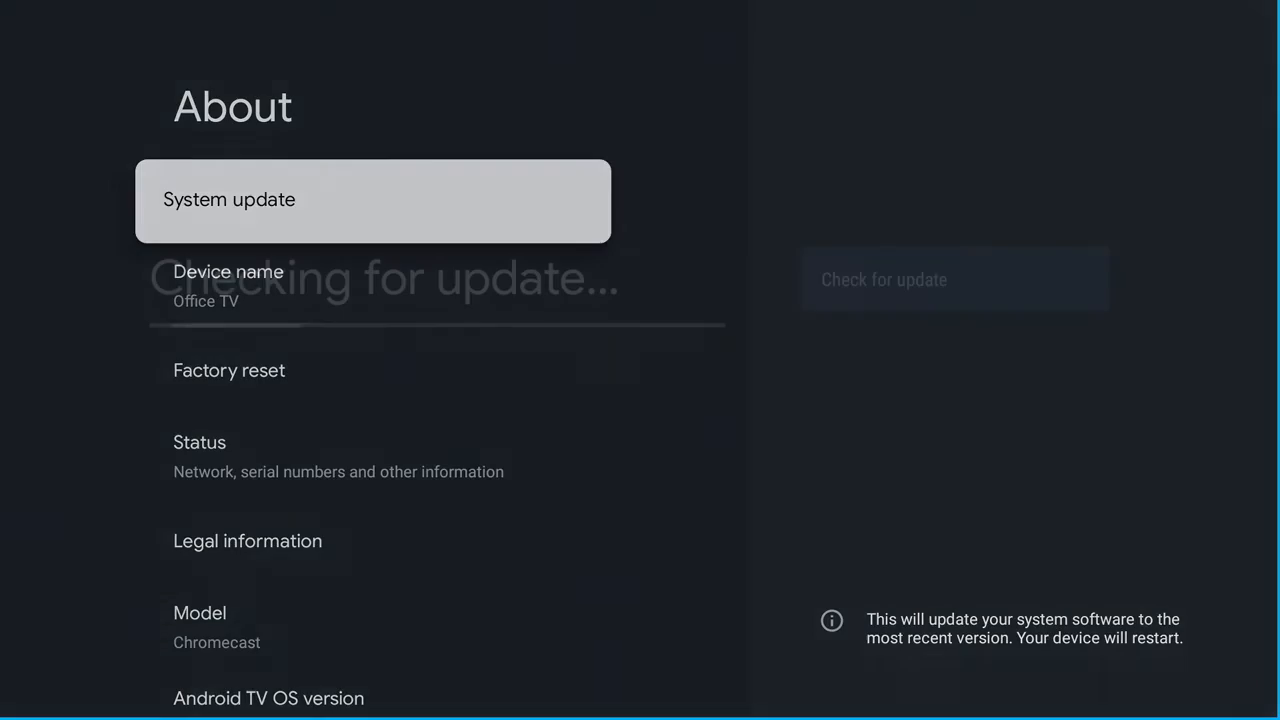
{"action": "left_click", "coordinate": [952, 280]}
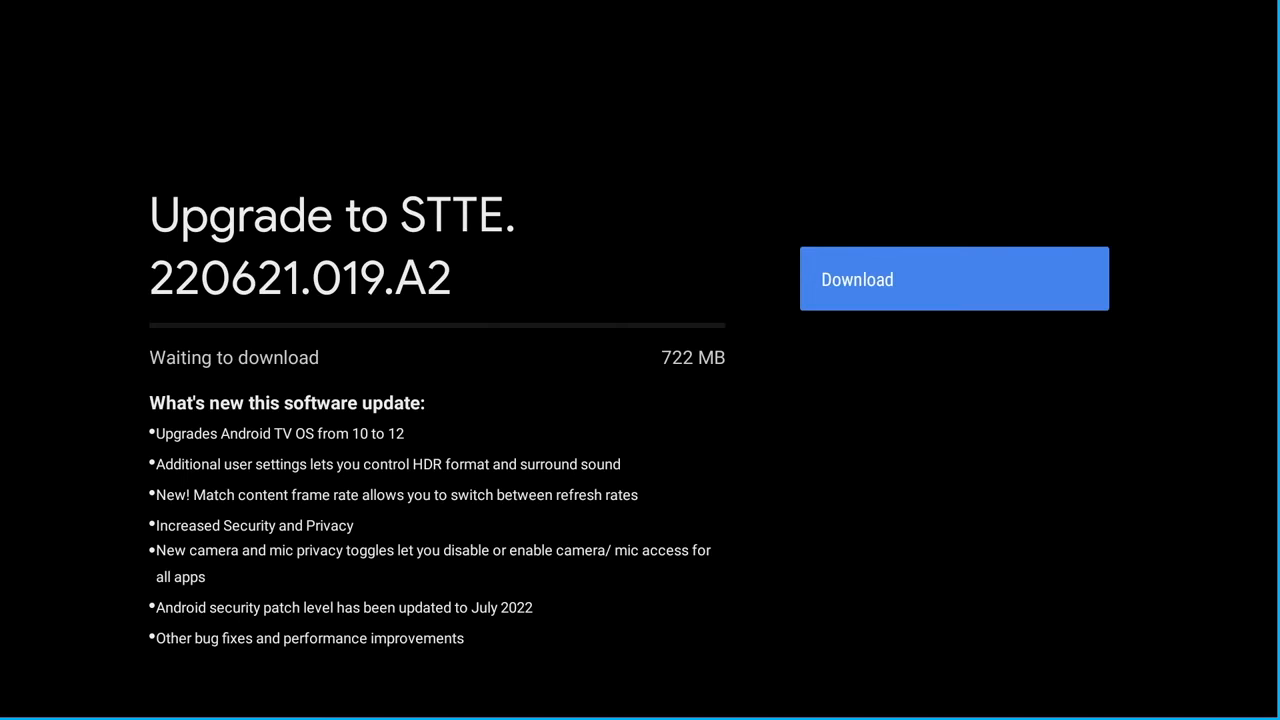
- Download the 722 MB update and choose to restart to install it
{"action": "left_click", "coordinate": [952, 278]}
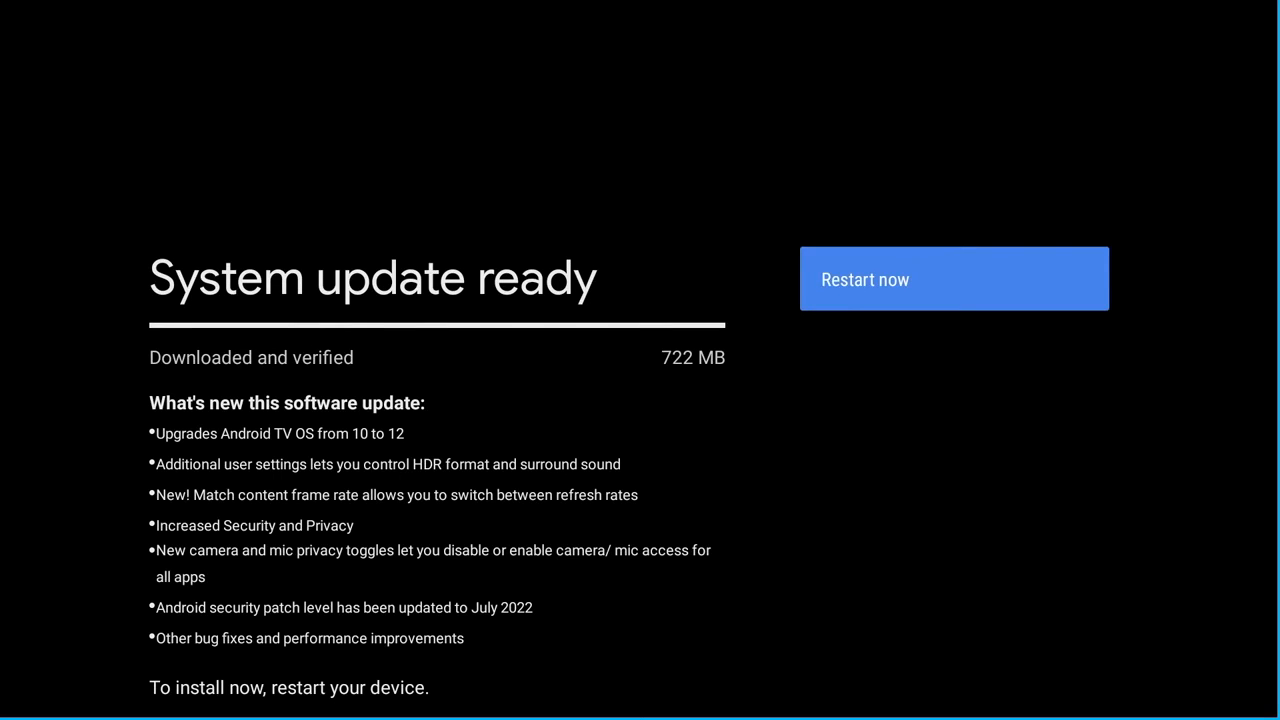
{"action": "left_click", "coordinate": [952, 278]}
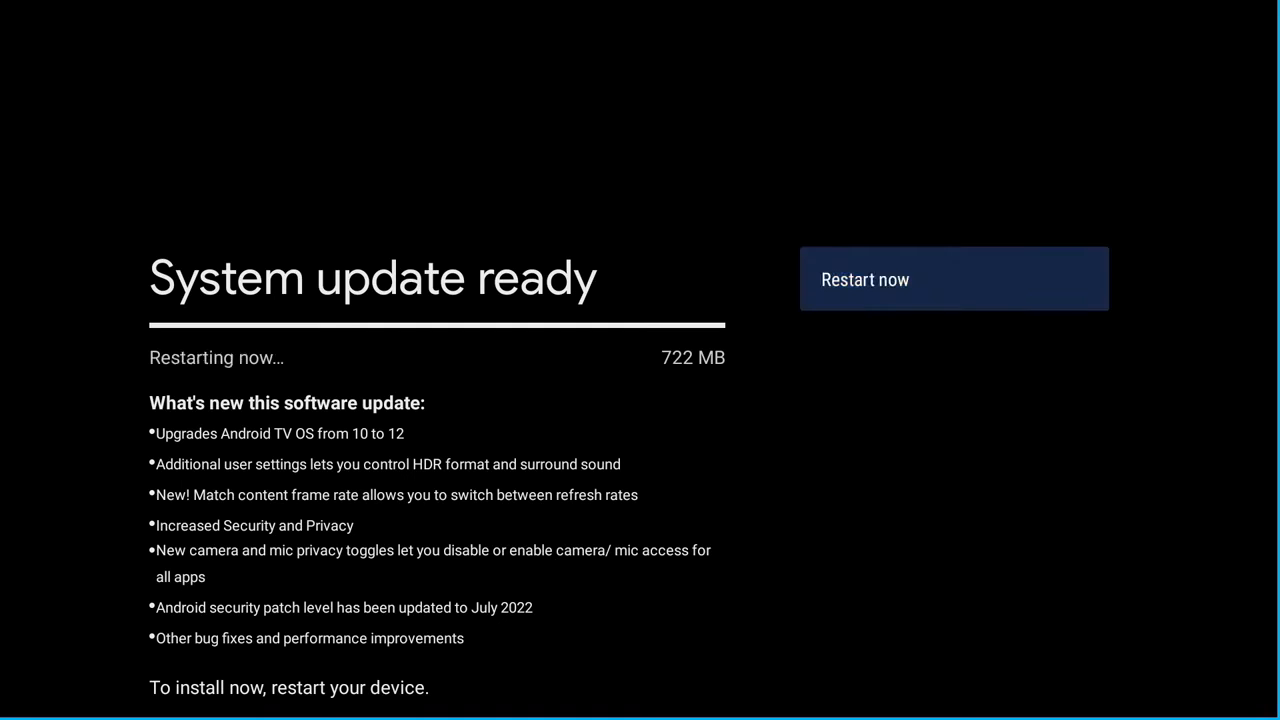
- Confirm Restart now and let the Chromecast reboot to the For you home screen
{"action": "left_click", "coordinate": [952, 278]}
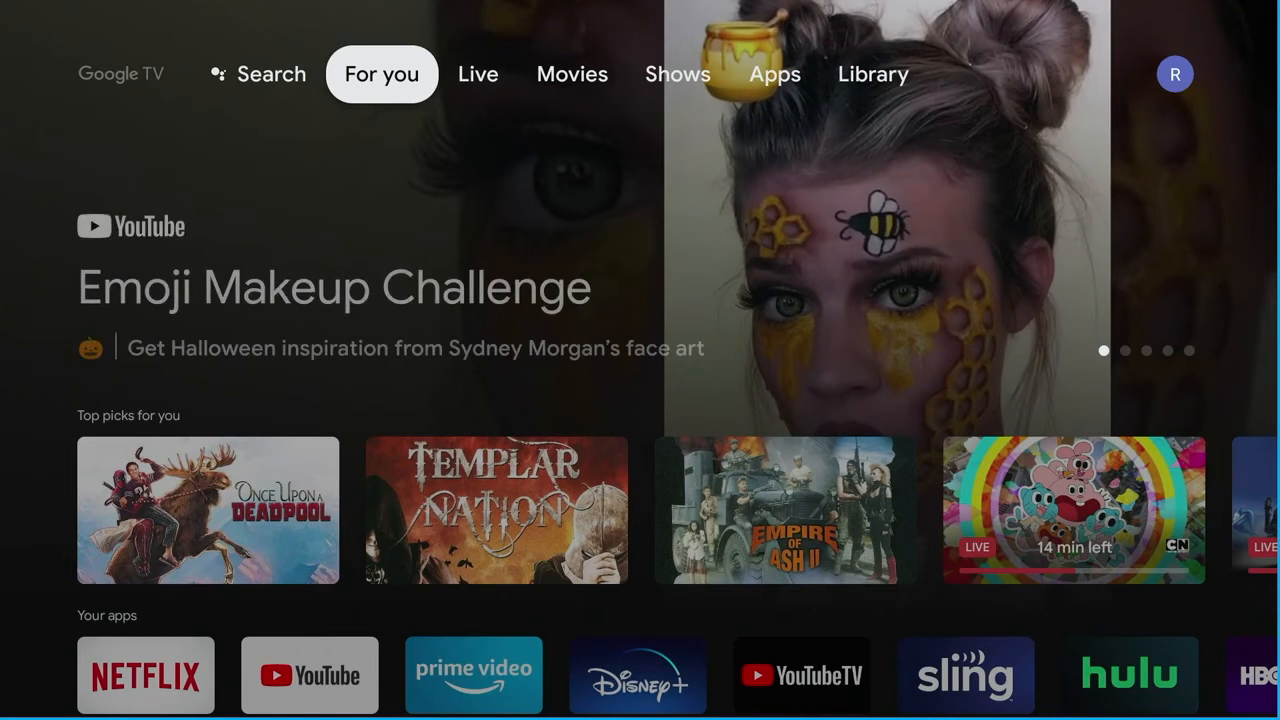
{"action": "mouse_move", "coordinate": [478, 74]}
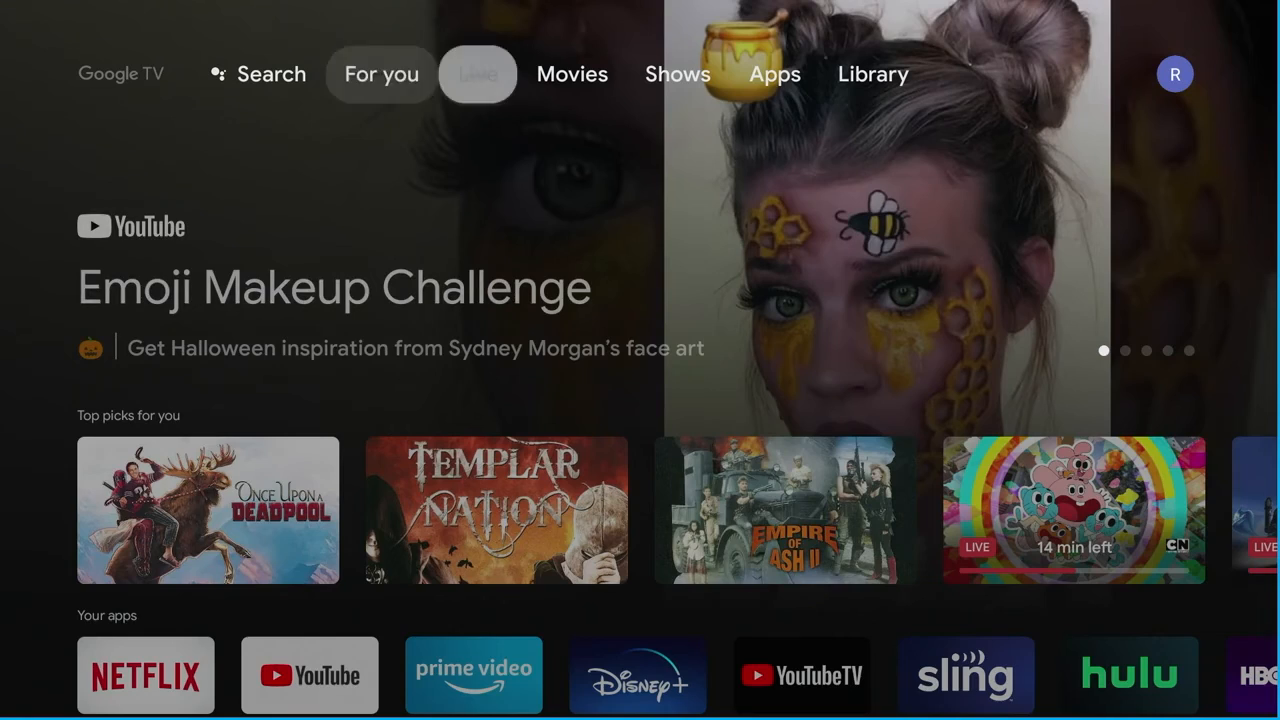
- Revisit the Live, Movies, Shows, Apps and Library tabs post-update, ending on the account panel
{"action": "left_click", "coordinate": [476, 72]}
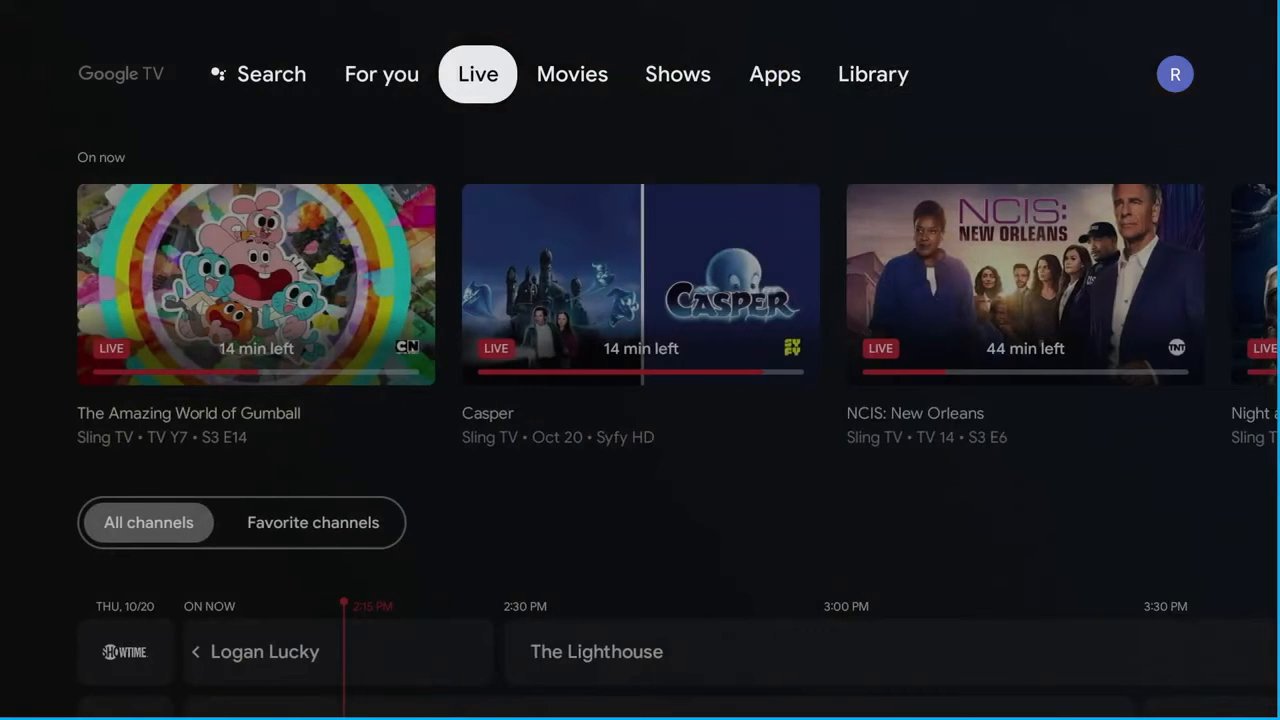
{"action": "left_click", "coordinate": [572, 74]}
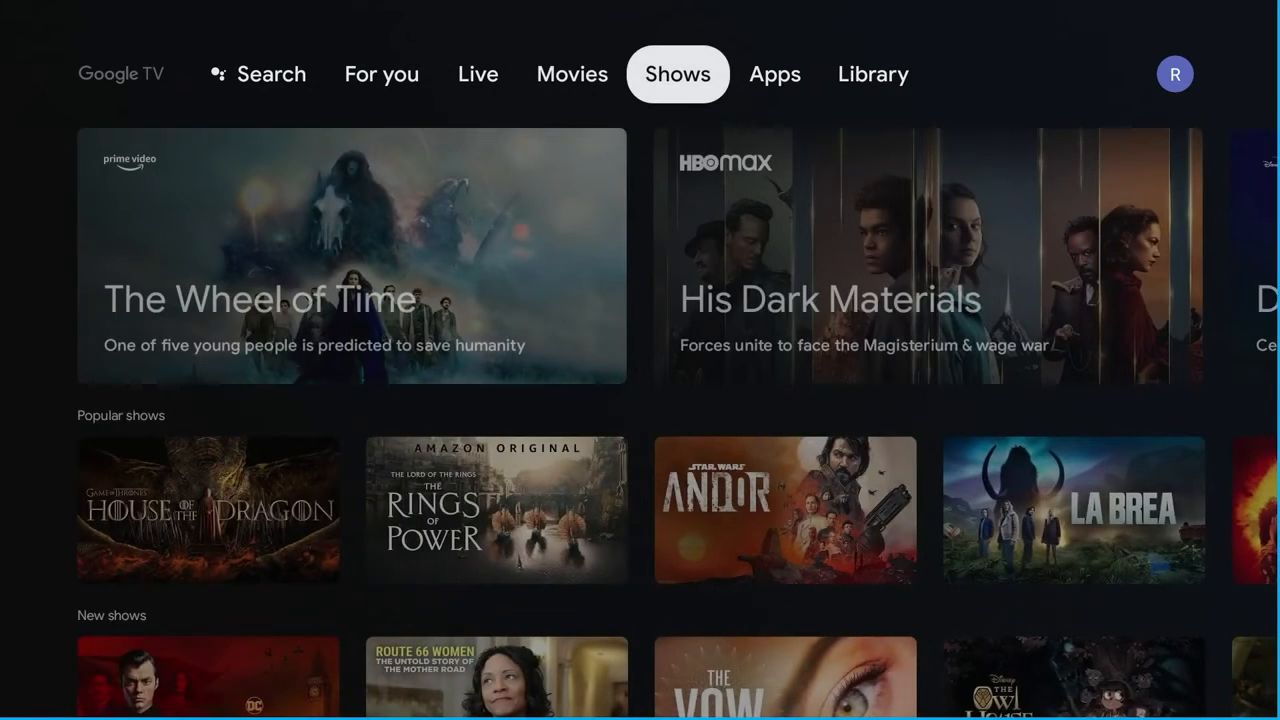
{"action": "left_click", "coordinate": [774, 74]}
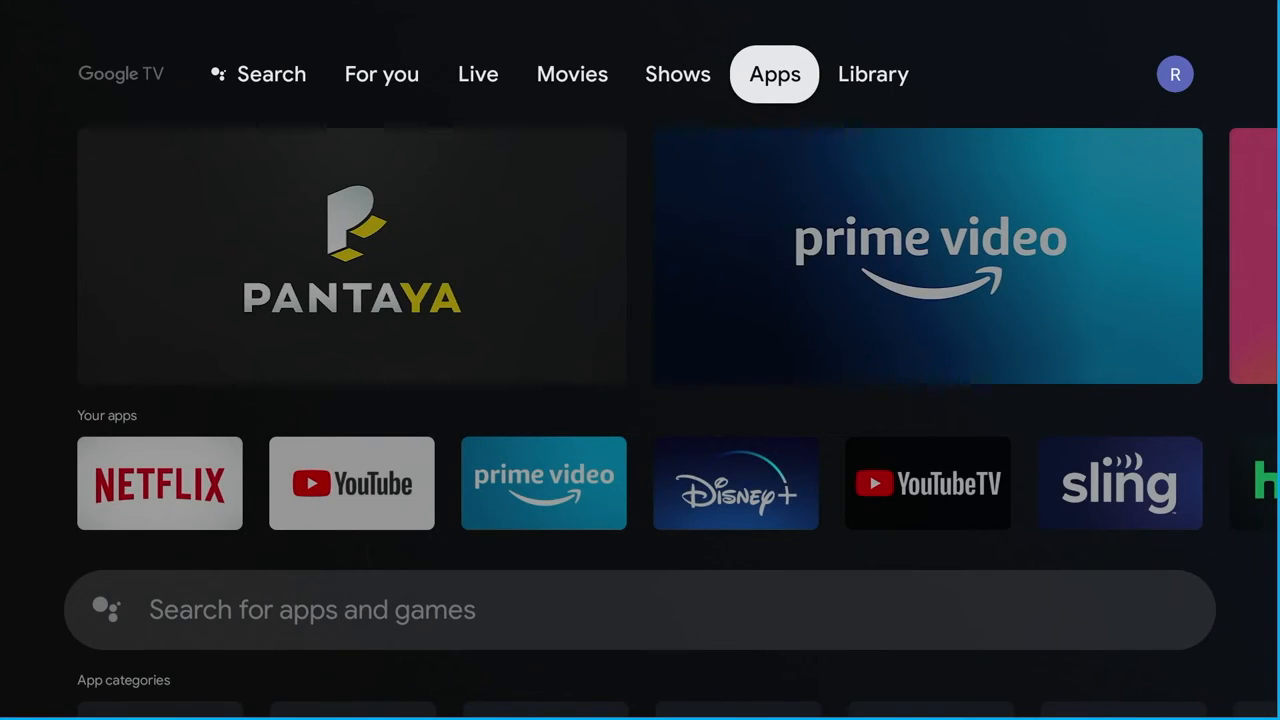
{"action": "left_click", "coordinate": [872, 74]}
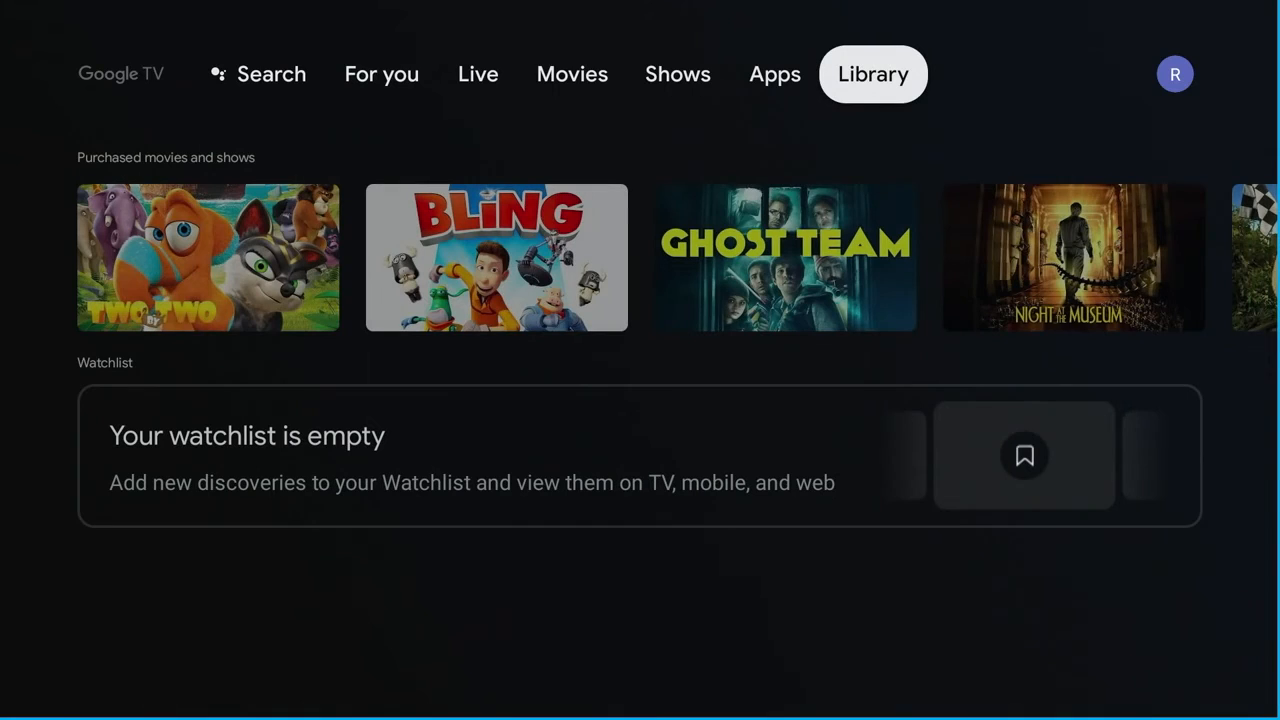
{"action": "left_click", "coordinate": [1176, 72]}
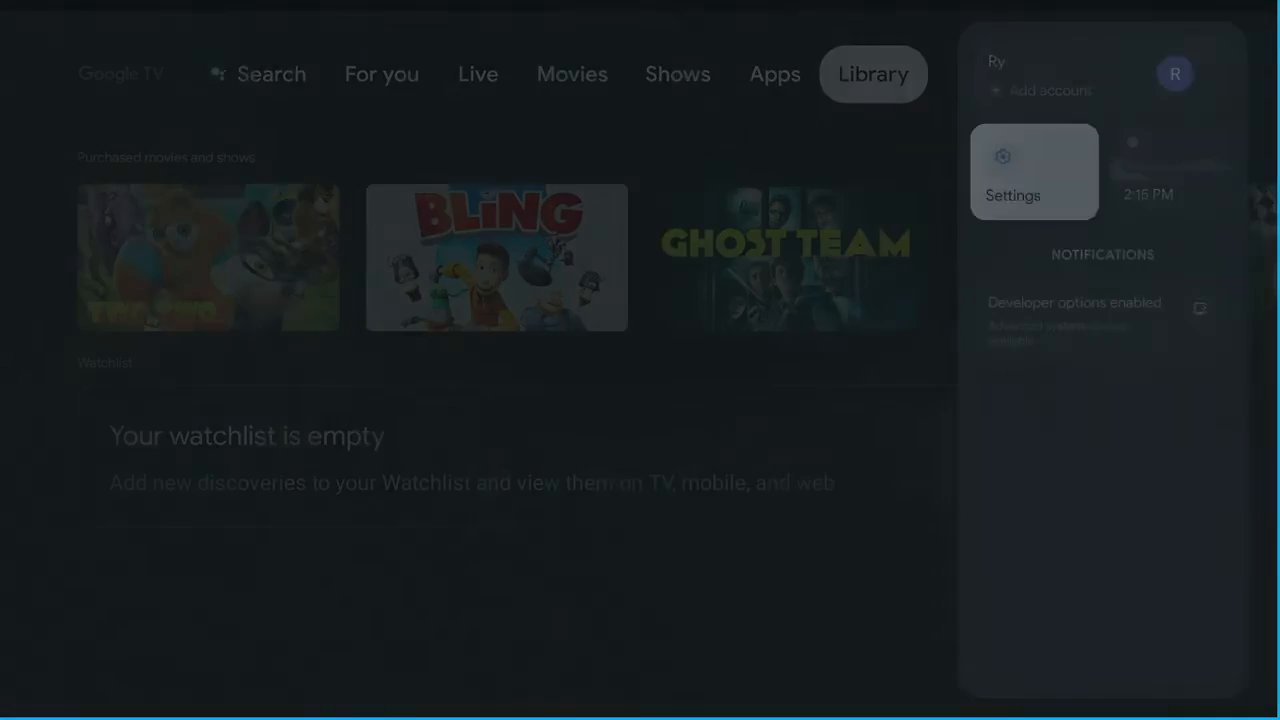
- Reach About via Settings > System and review Android TV OS 12 and build STTE.220621.019.A2 details
{"action": "left_click", "coordinate": [1032, 172]}
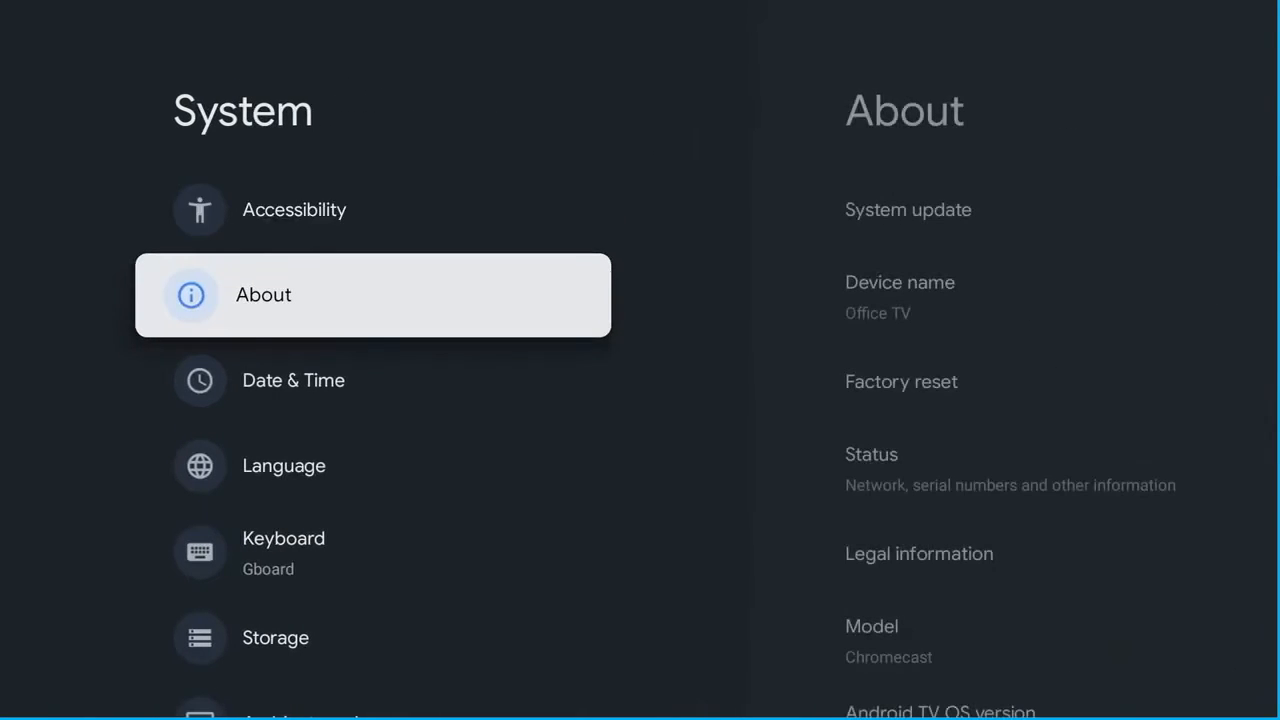
{"action": "left_click", "coordinate": [372, 294]}
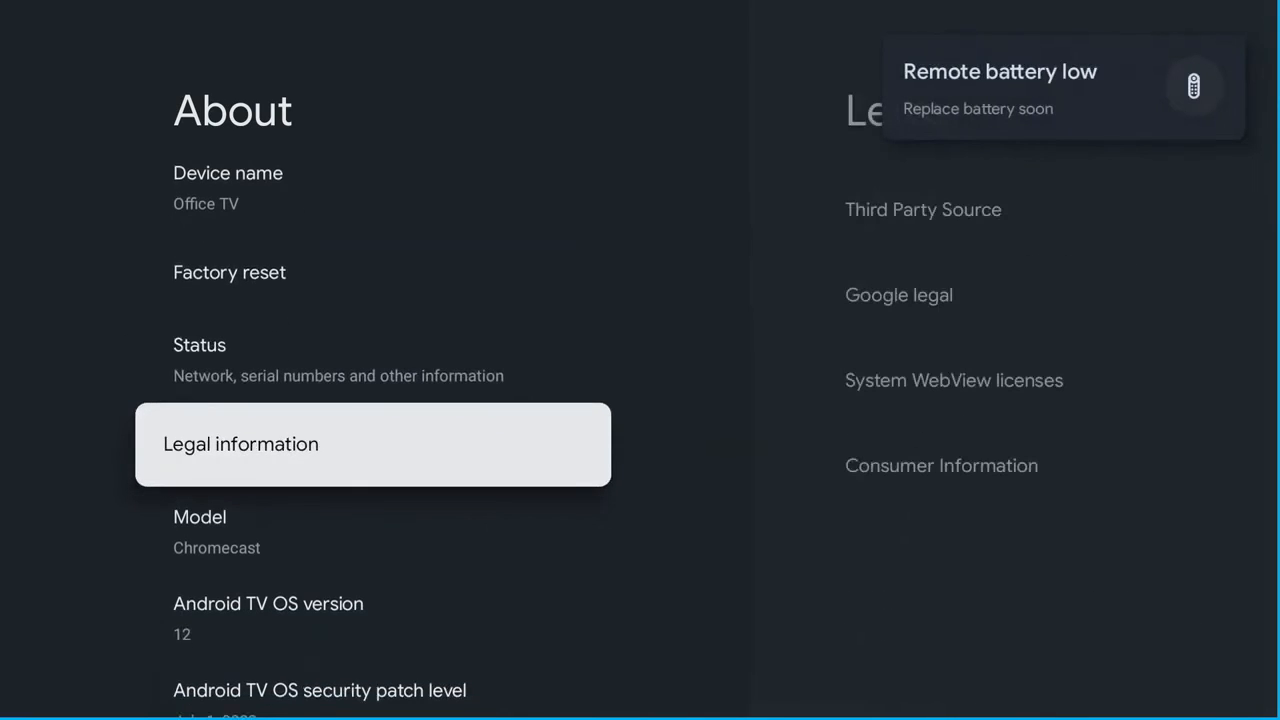
{"action": "scroll", "scroll_direction": "down", "scroll_amount": 3}
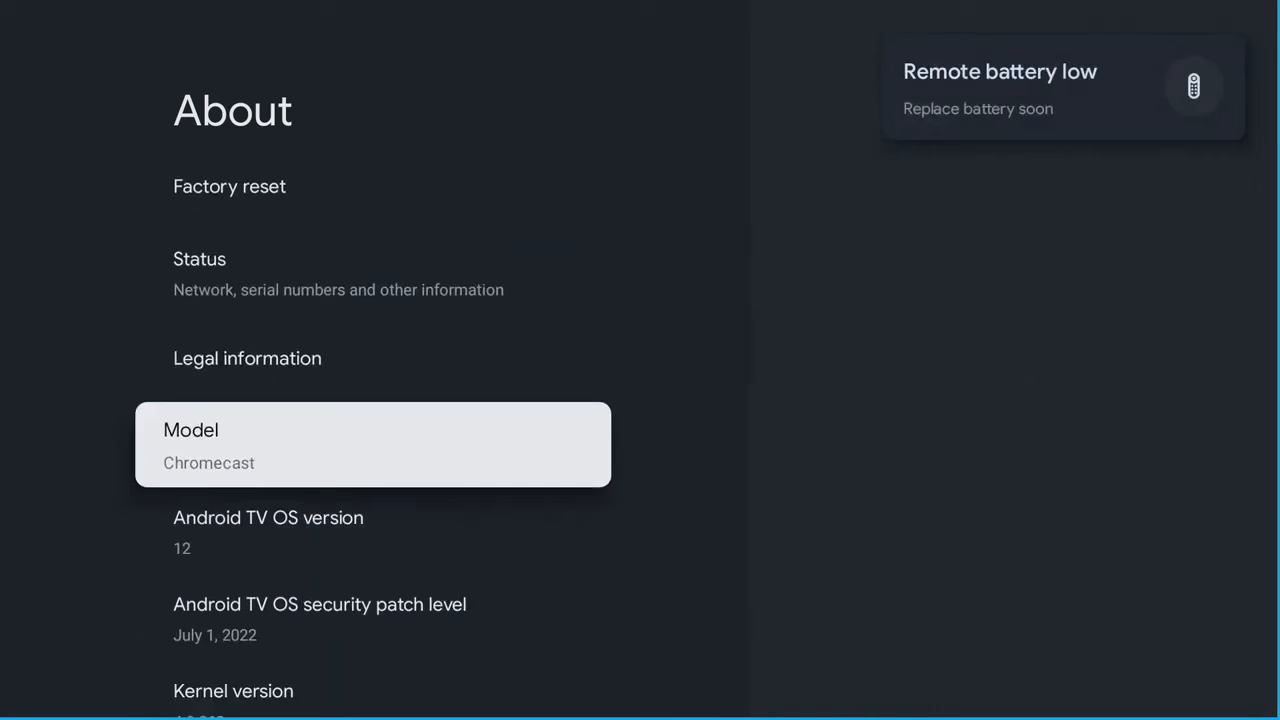
{"action": "scroll", "scroll_direction": "down", "scroll_amount": 3}
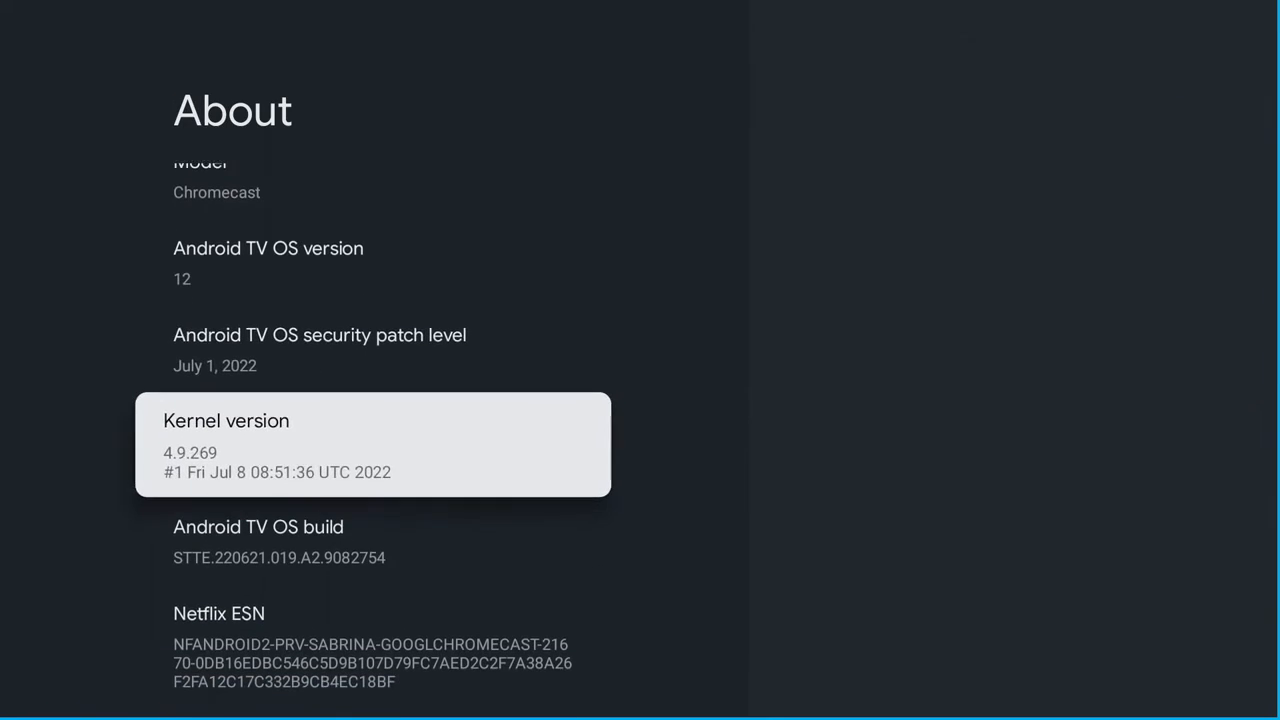
{"action": "scroll", "scroll_direction": "up", "scroll_amount": 3}
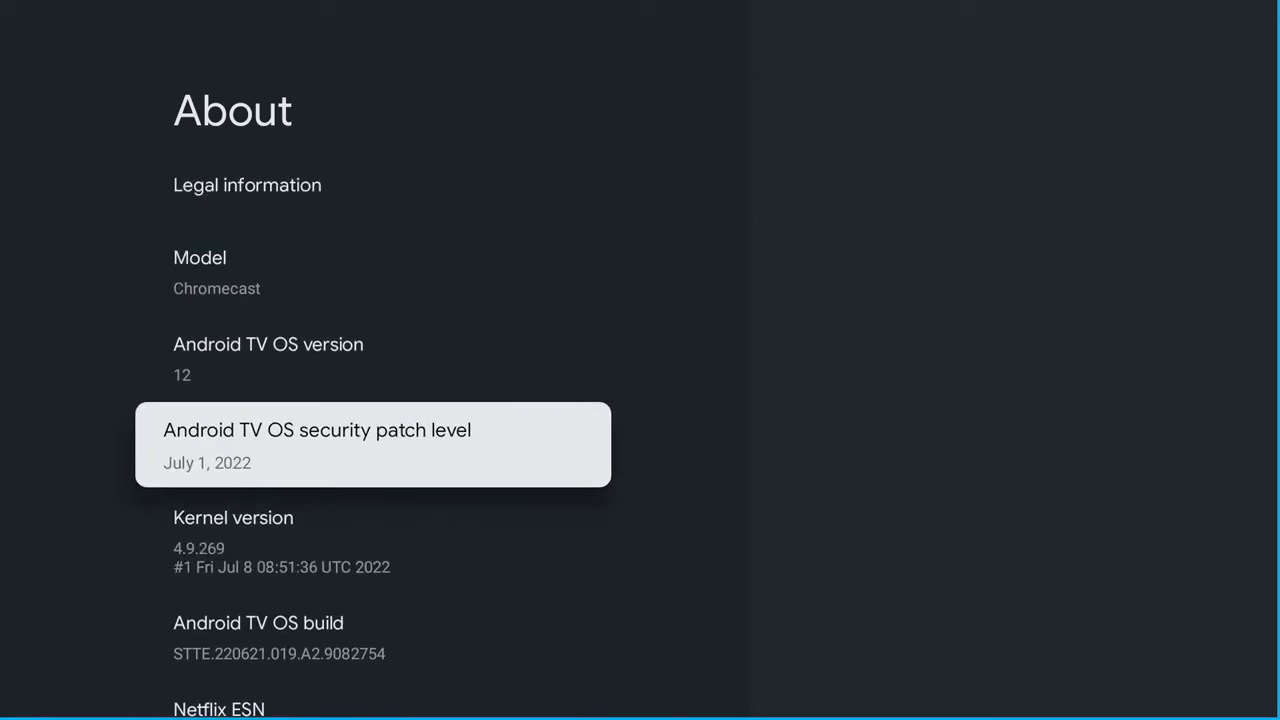
{"action": "scroll", "scroll_direction": "up", "scroll_amount": 3}
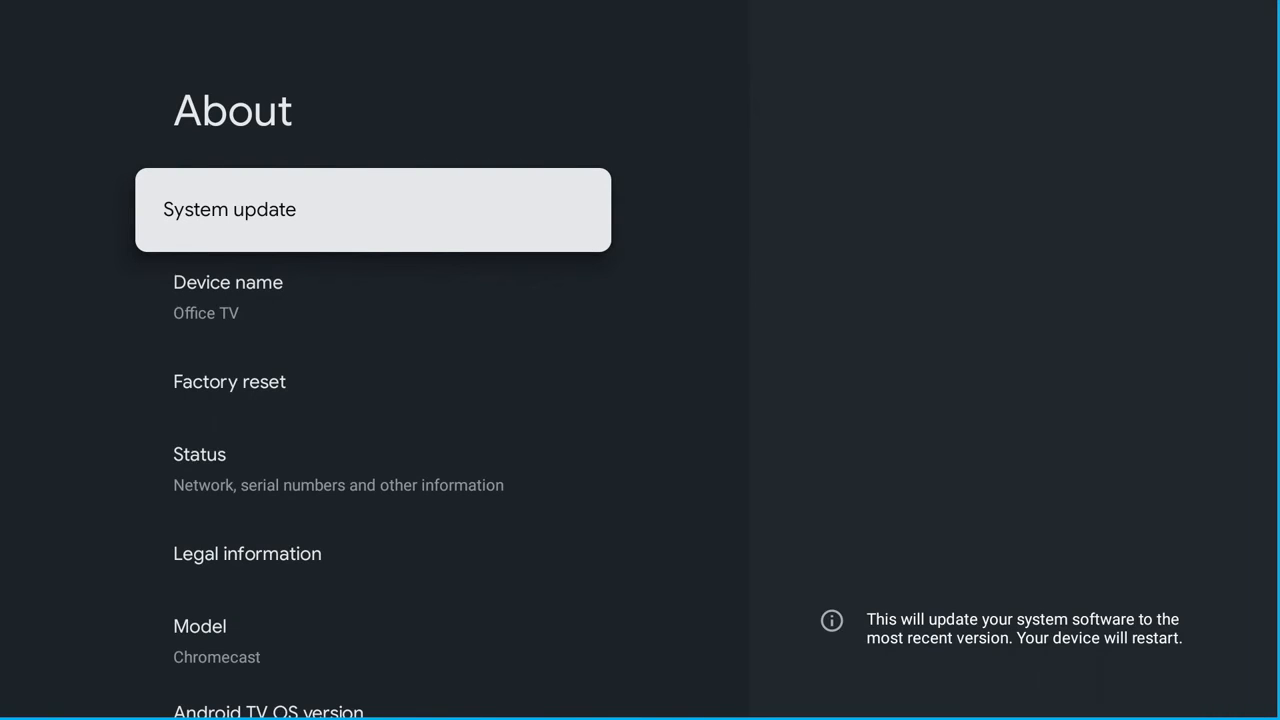
- Check System update again, confirming the system is up to date, then return home
{"action": "left_click", "coordinate": [372, 210]}
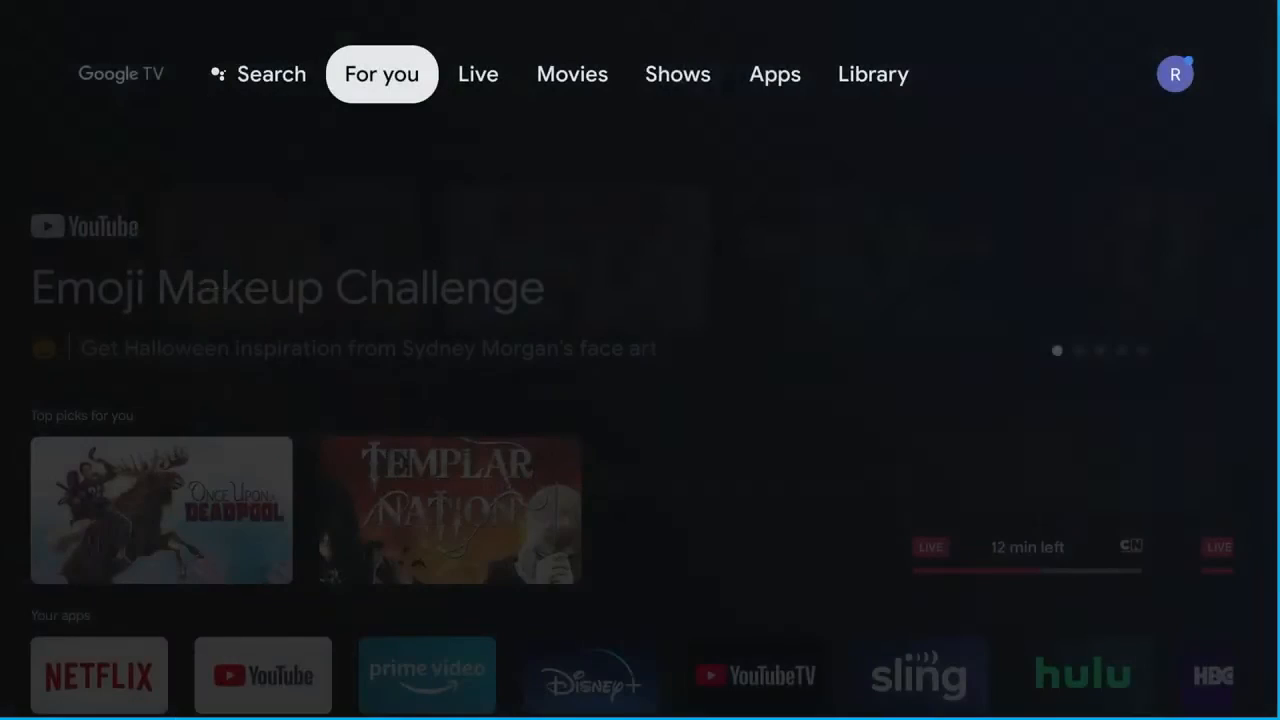
- Go from the account panel through Settings and System back to the About page for Office TV
{"action": "left_click", "coordinate": [1176, 72]}
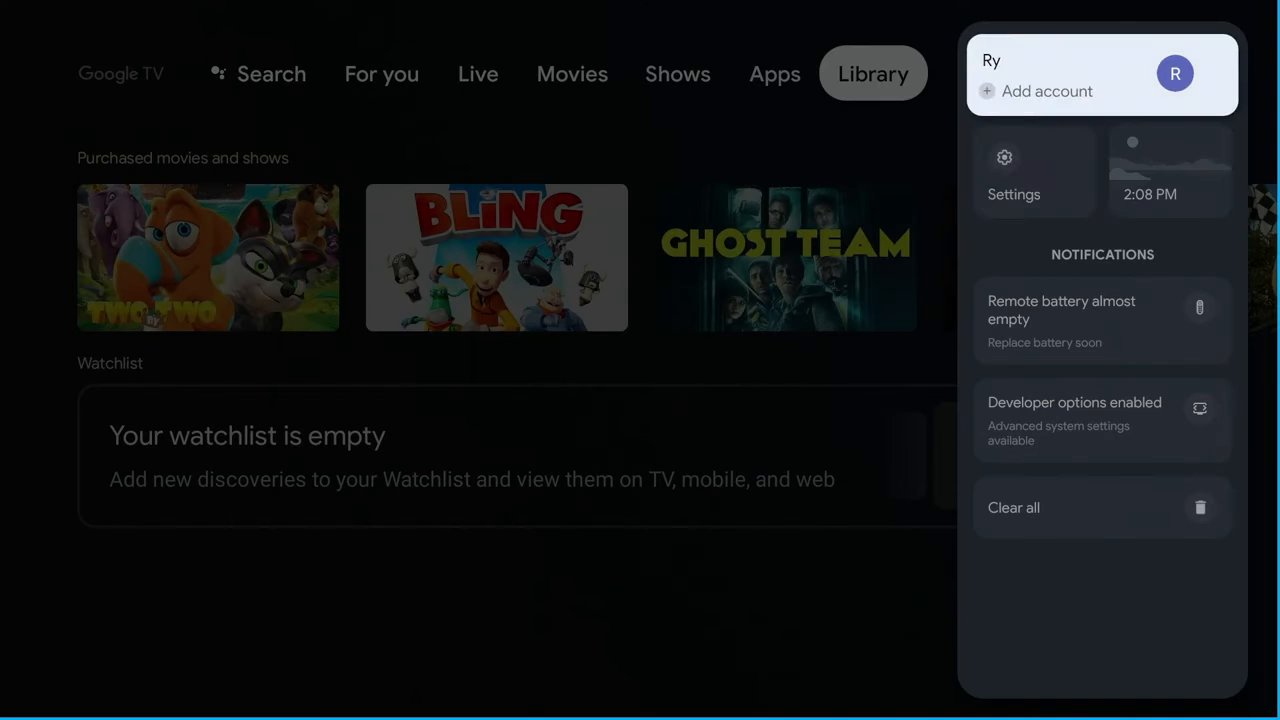
{"action": "mouse_move", "coordinate": [1034, 172]}
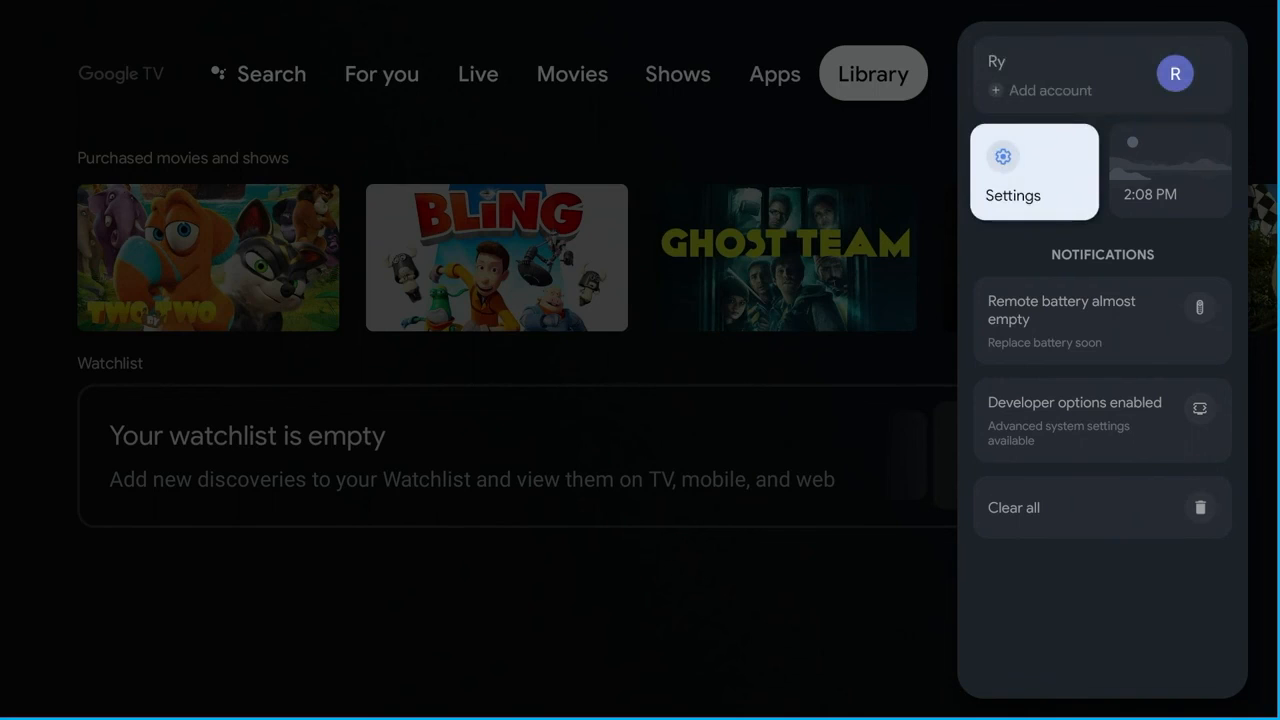
{"action": "left_click", "coordinate": [1032, 172]}
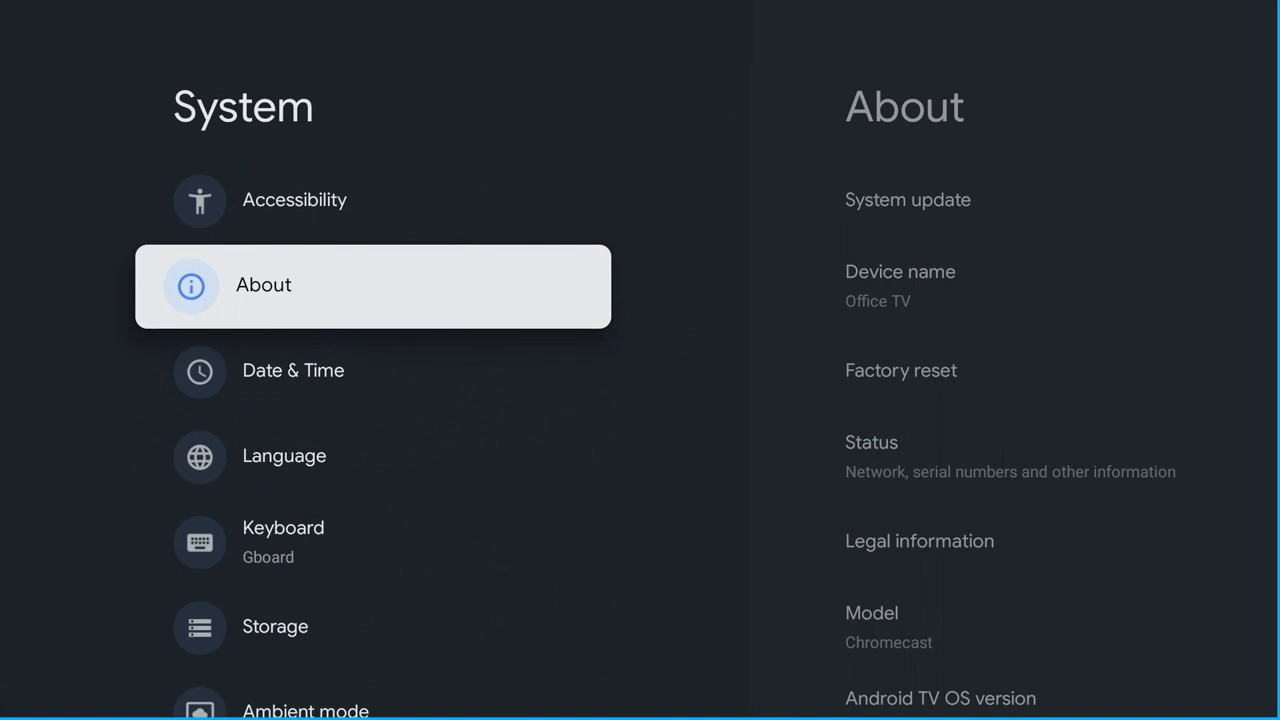
{"action": "left_click", "coordinate": [372, 284]}
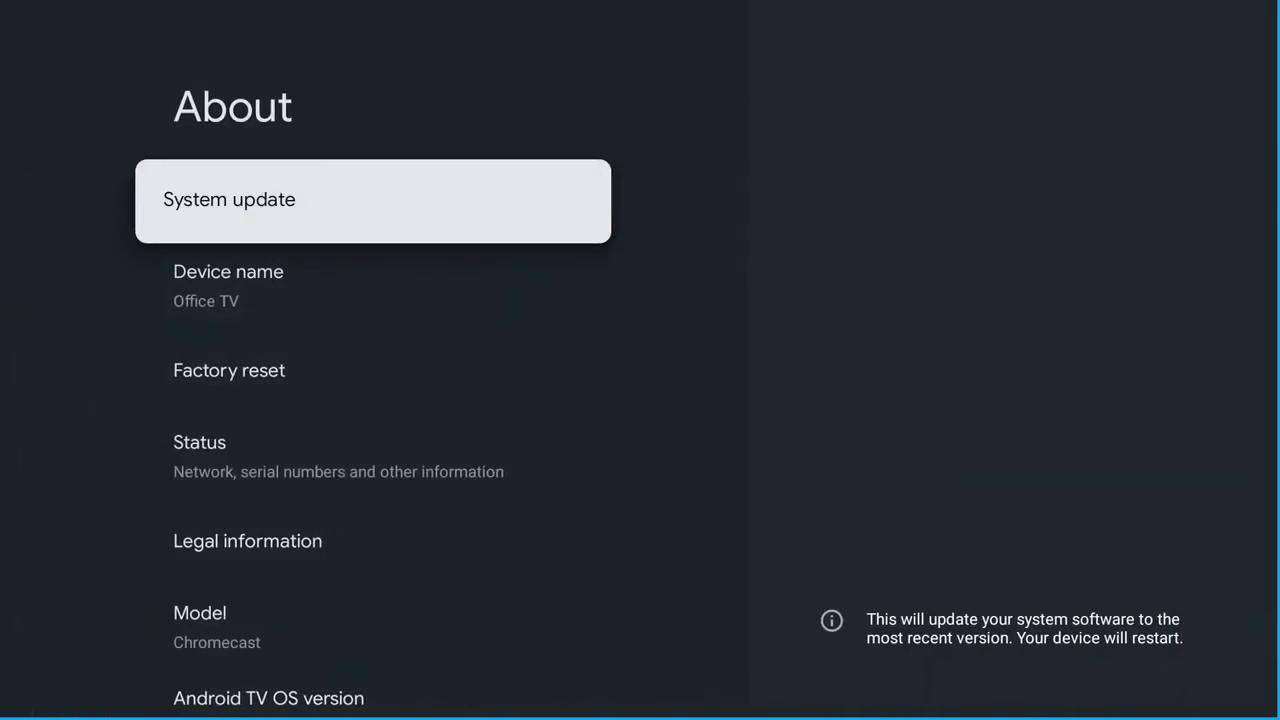